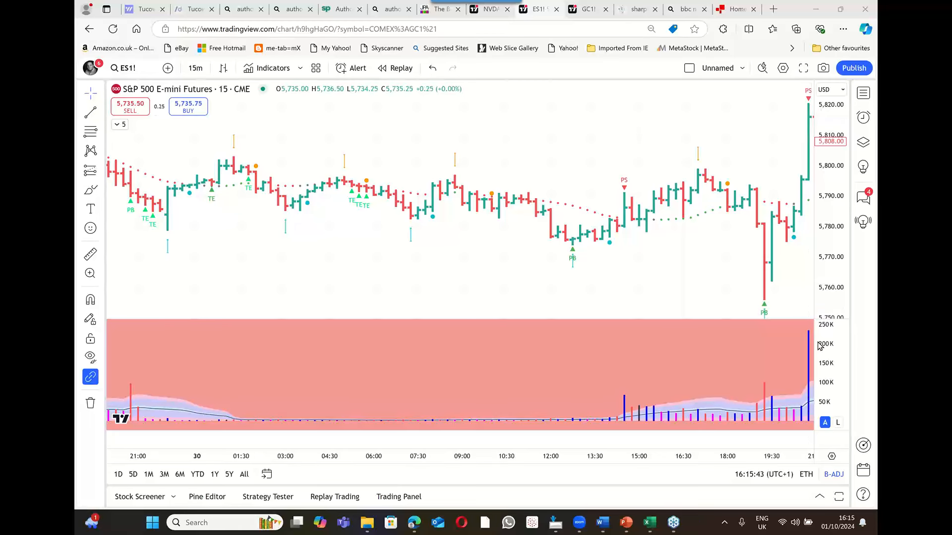
mouse_move(345, 186)
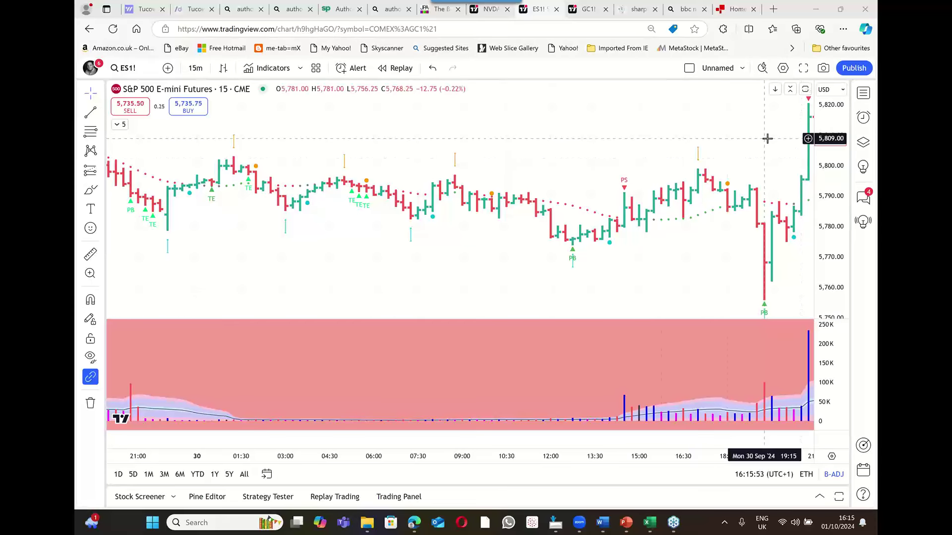
mouse_move(755, 139)
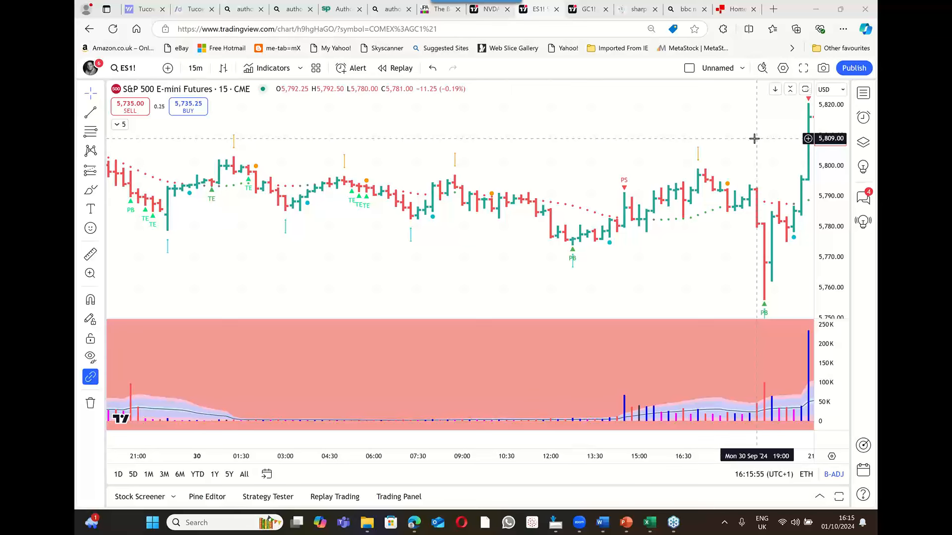
mouse_move(791, 144)
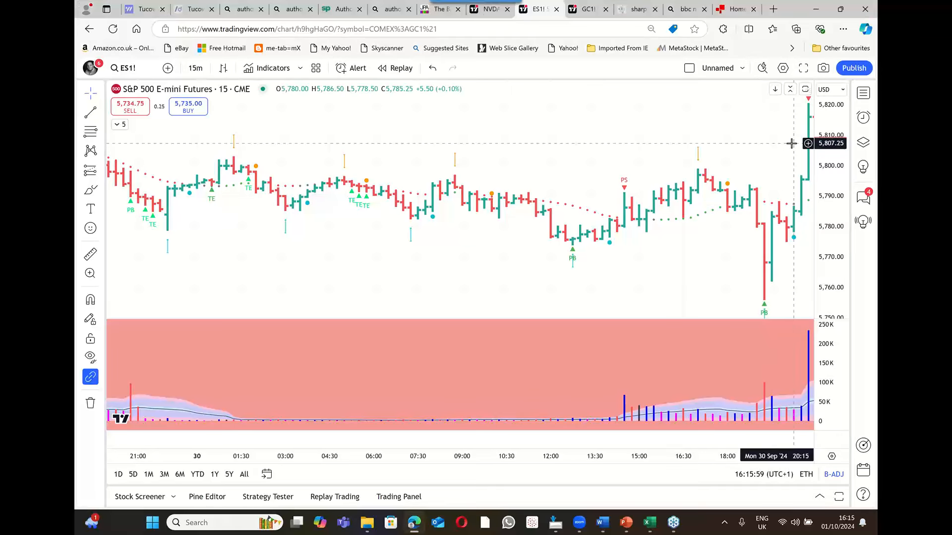
mouse_move(795, 130)
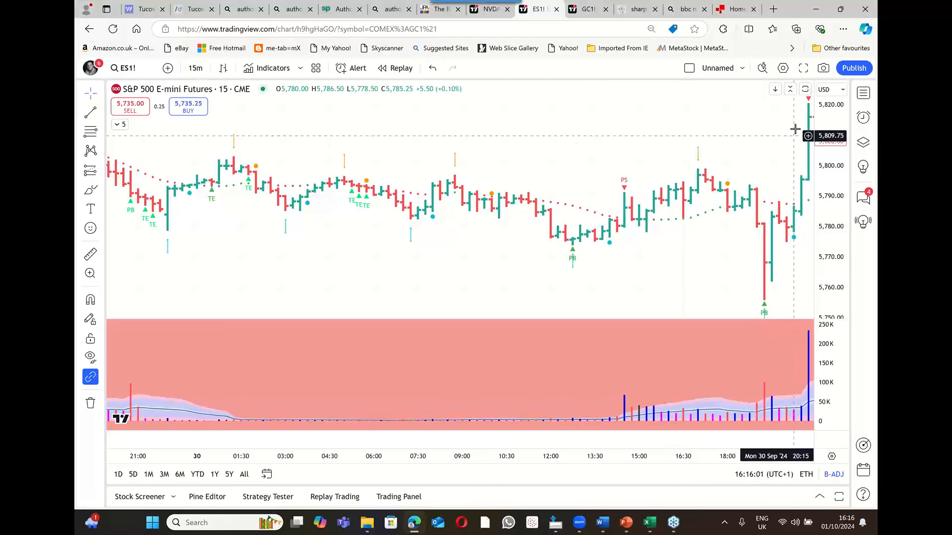
Bring the 1 October overnight bars into view on the ES1! chart to inspect ND and TE signals
right_click(796, 129)
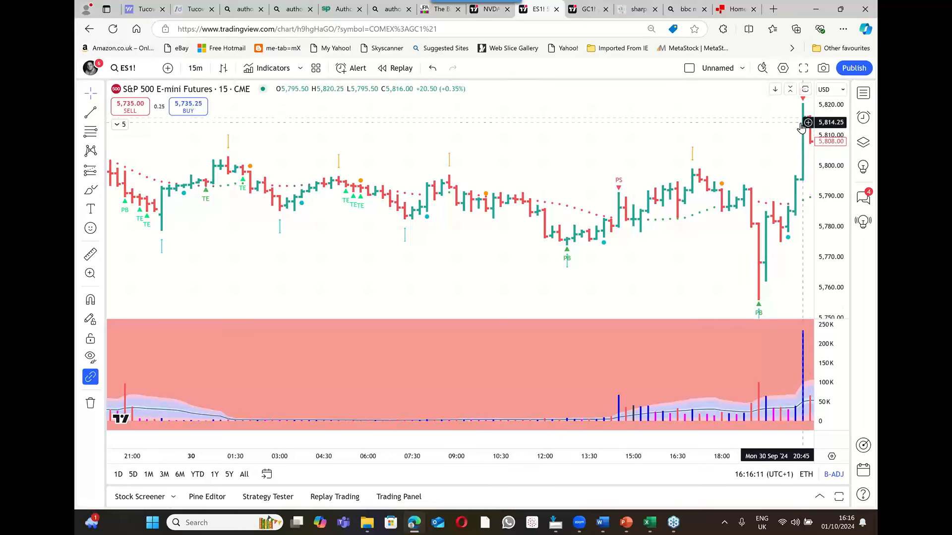
mouse_move(642, 239)
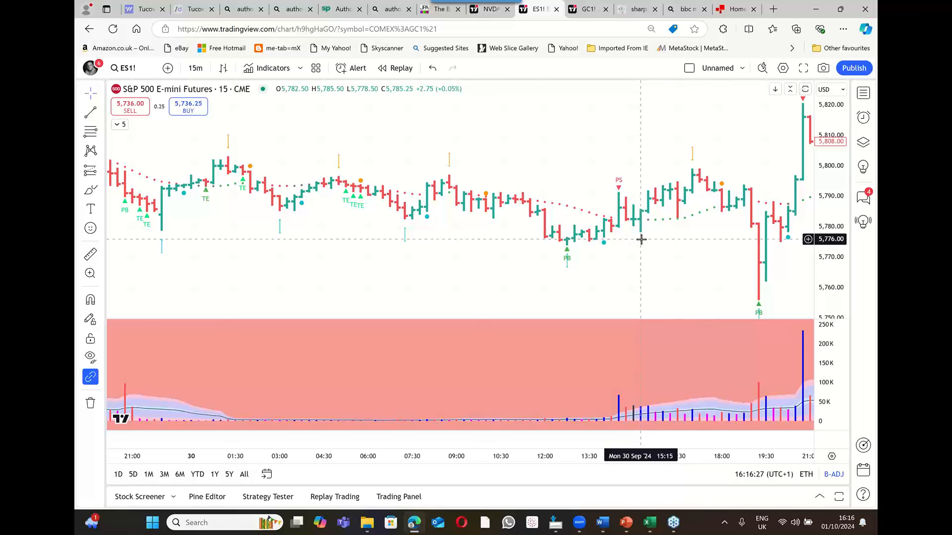
mouse_move(622, 175)
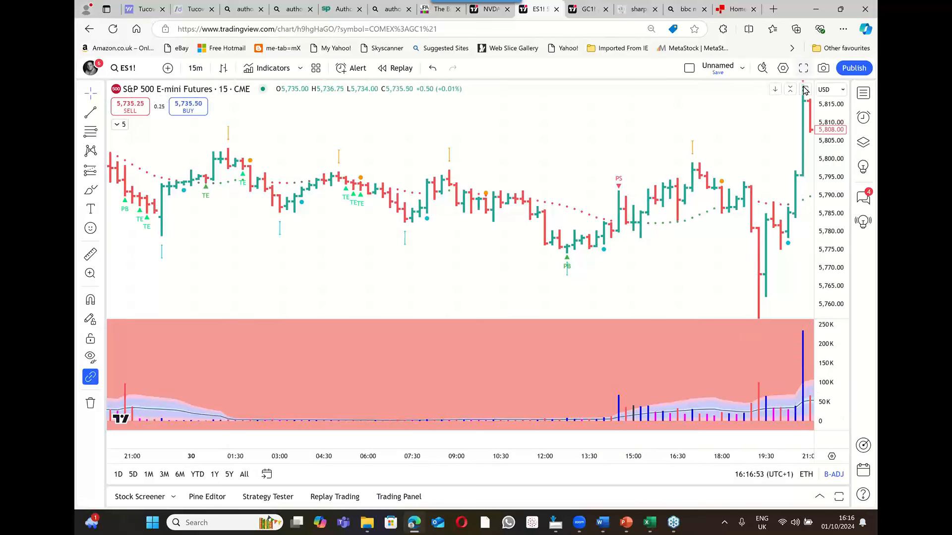
mouse_move(747, 140)
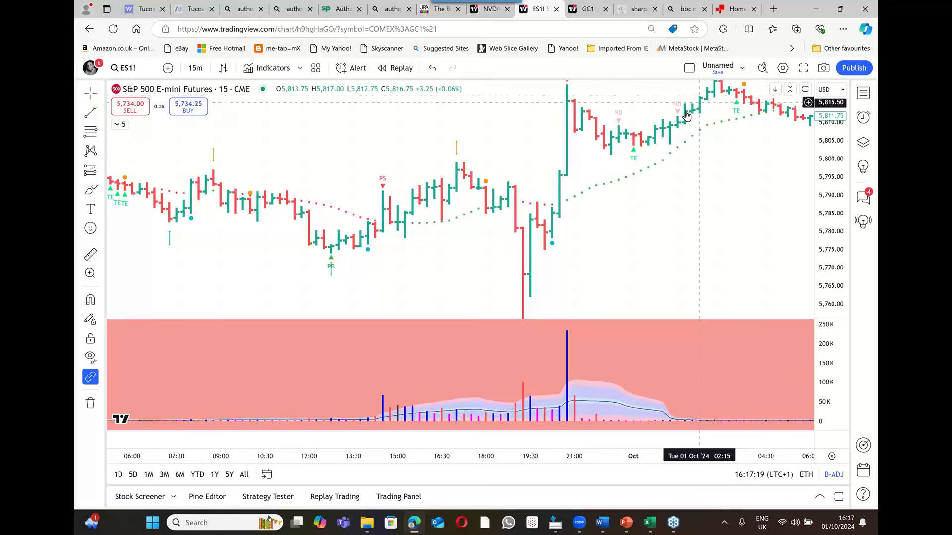
mouse_move(694, 132)
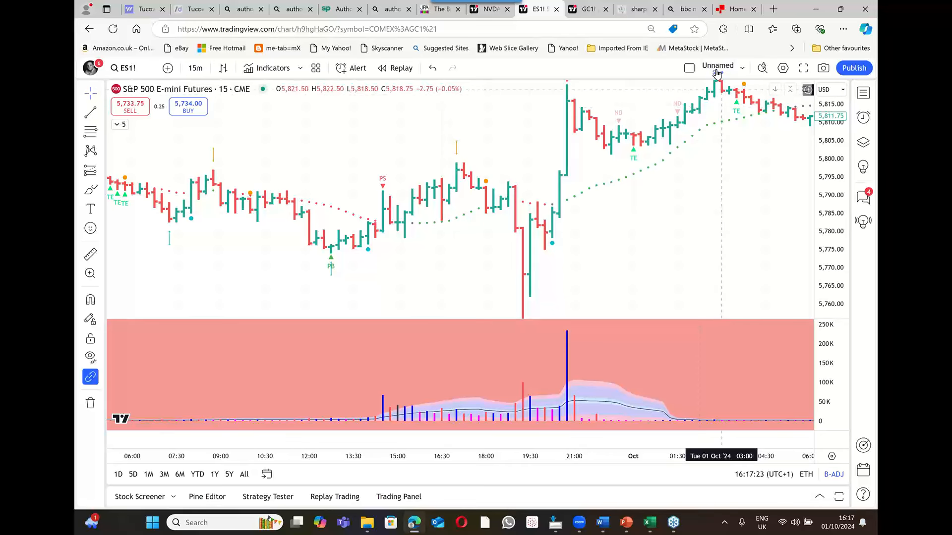
mouse_move(580, 84)
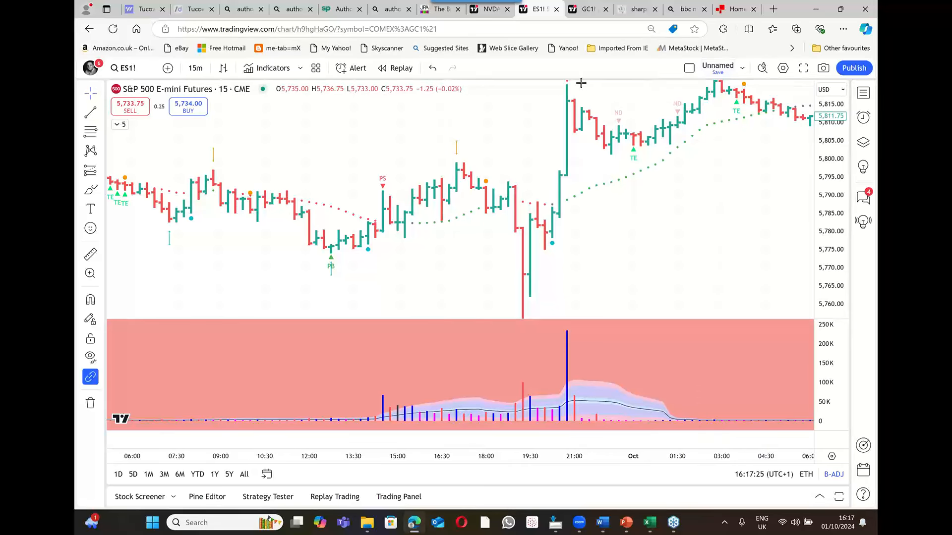
mouse_move(706, 97)
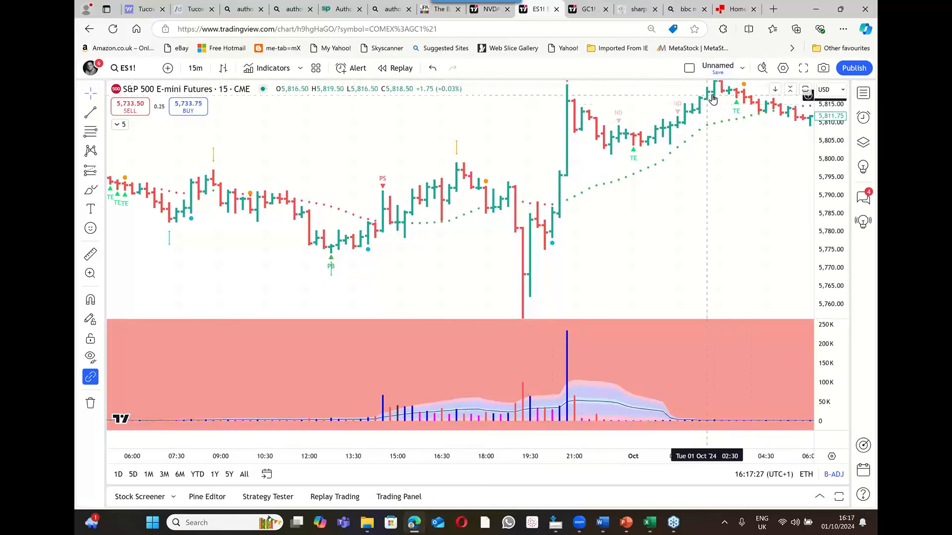
mouse_move(696, 181)
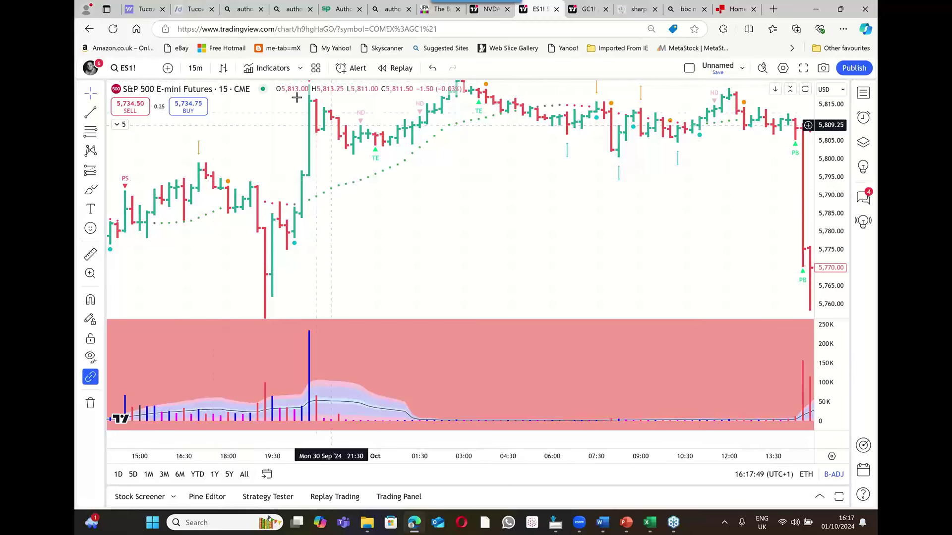
mouse_move(444, 88)
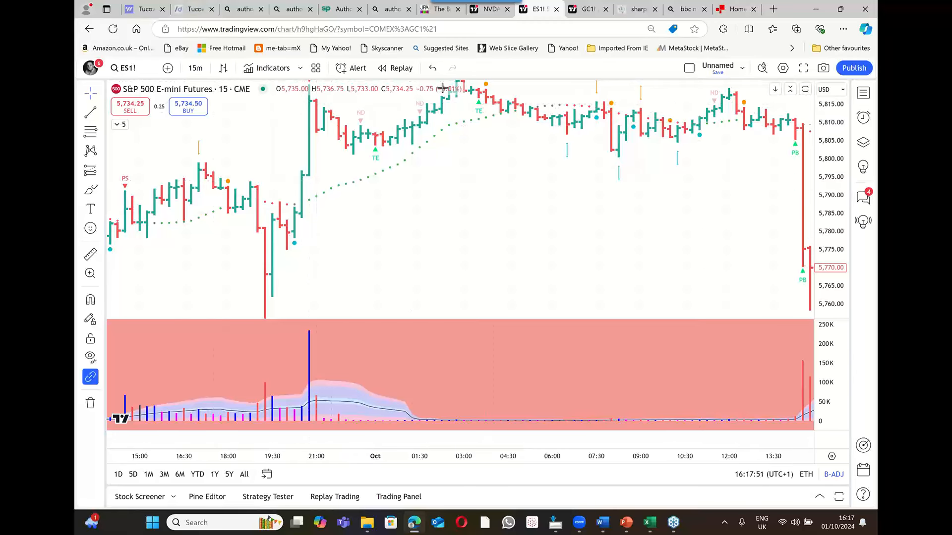
mouse_move(716, 100)
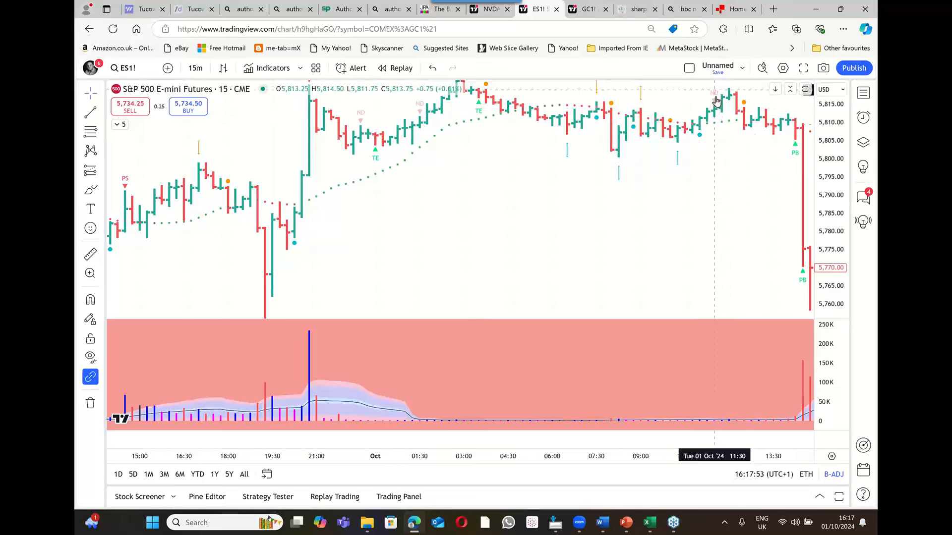
mouse_move(731, 102)
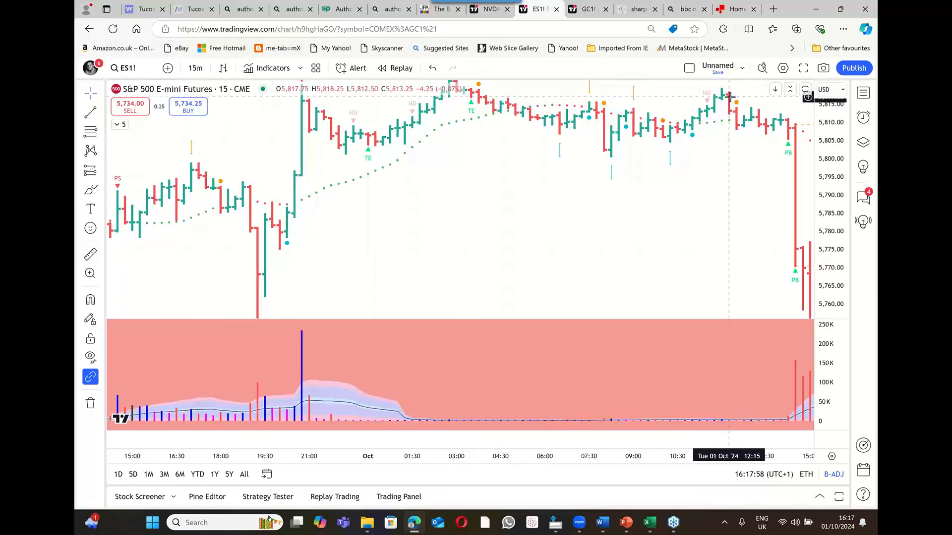
Scroll the ES1! chart to the latest bars, showing the afternoon selloff toward 5,735
scroll(right, 3)
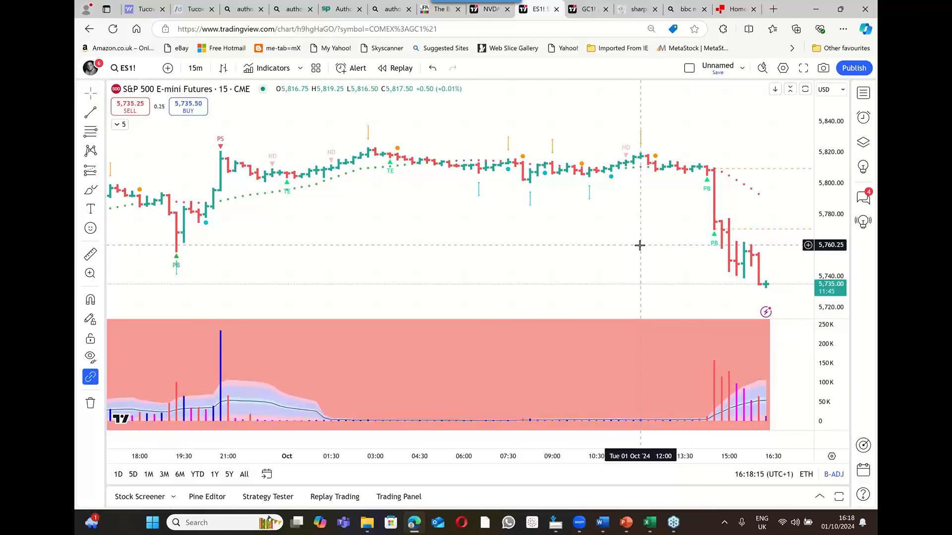
mouse_move(700, 176)
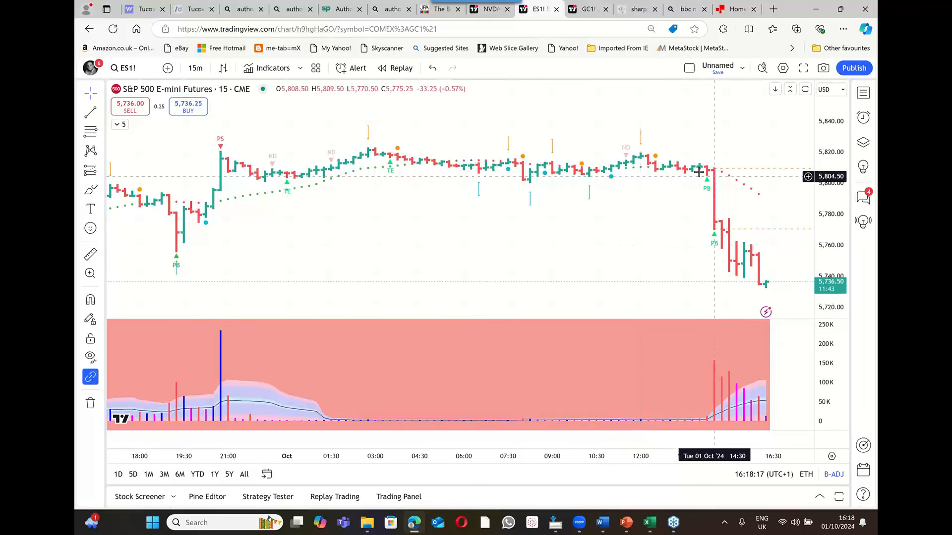
mouse_move(693, 211)
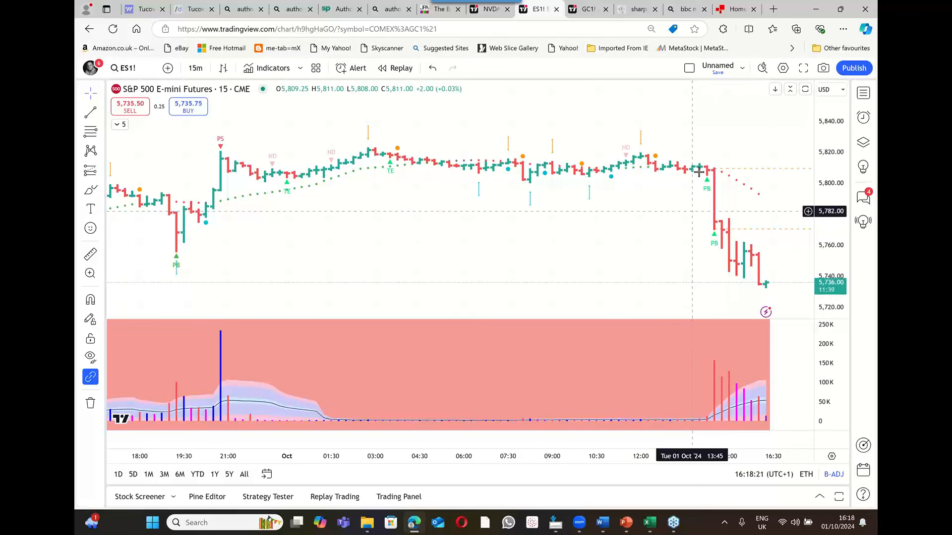
mouse_move(227, 189)
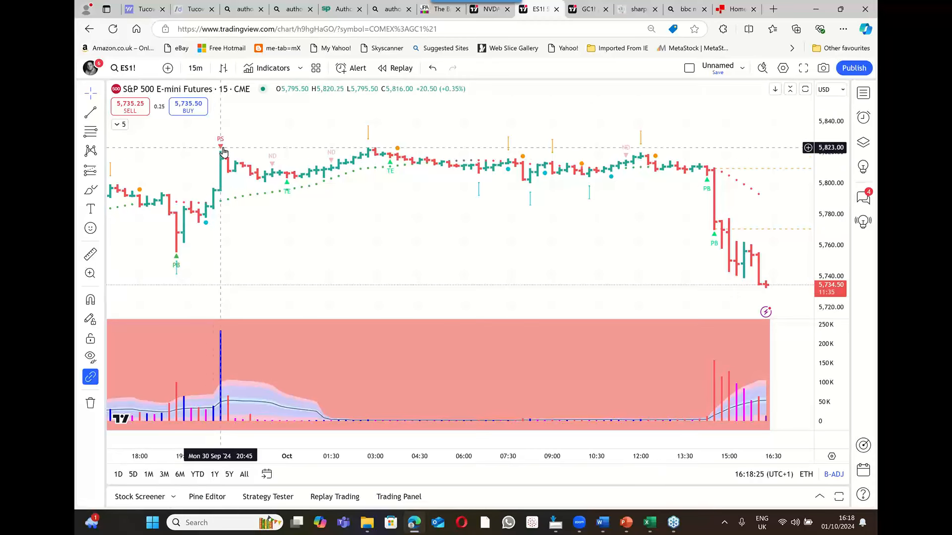
mouse_move(629, 135)
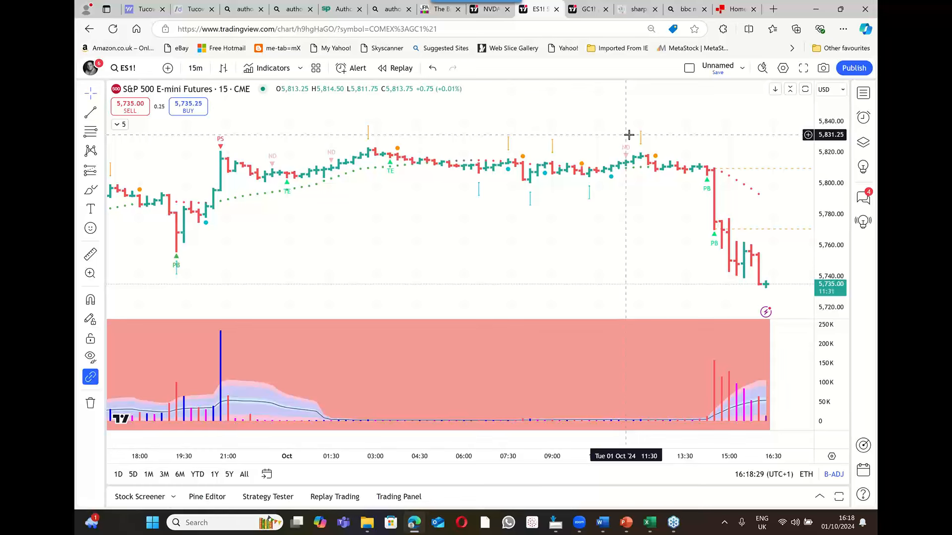
mouse_move(590, 109)
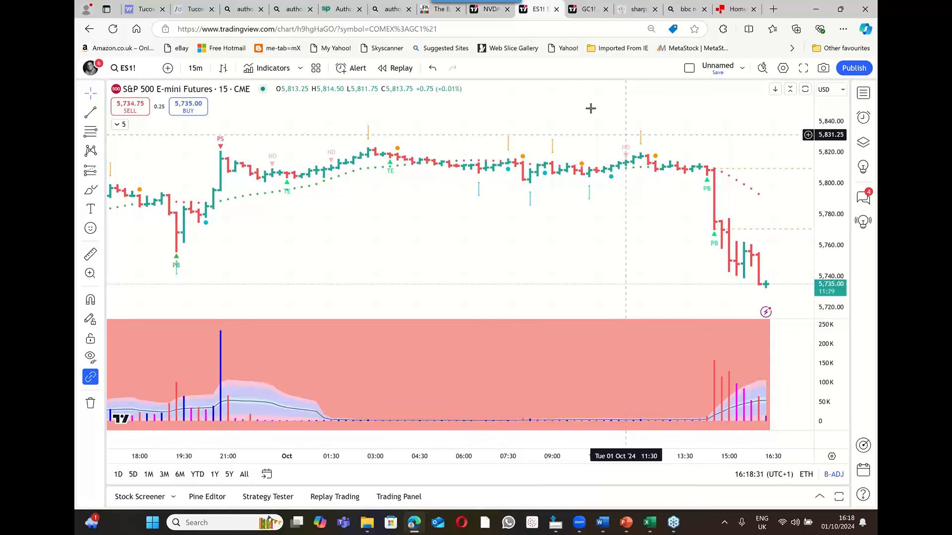
mouse_move(219, 157)
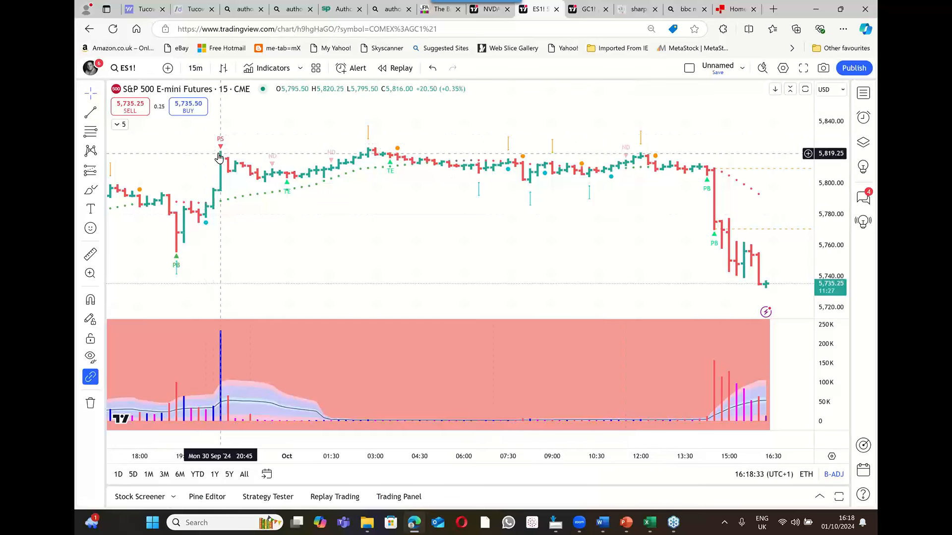
mouse_move(222, 151)
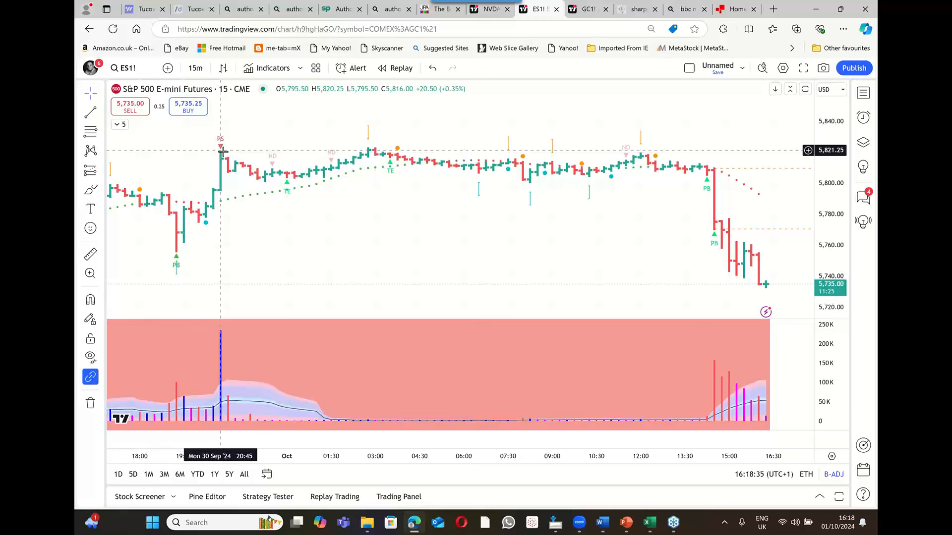
mouse_move(234, 141)
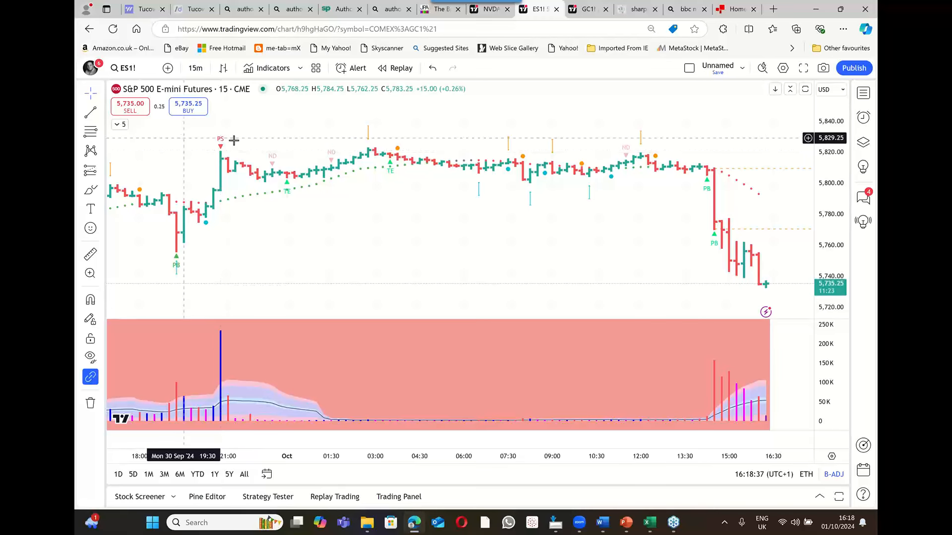
mouse_move(443, 154)
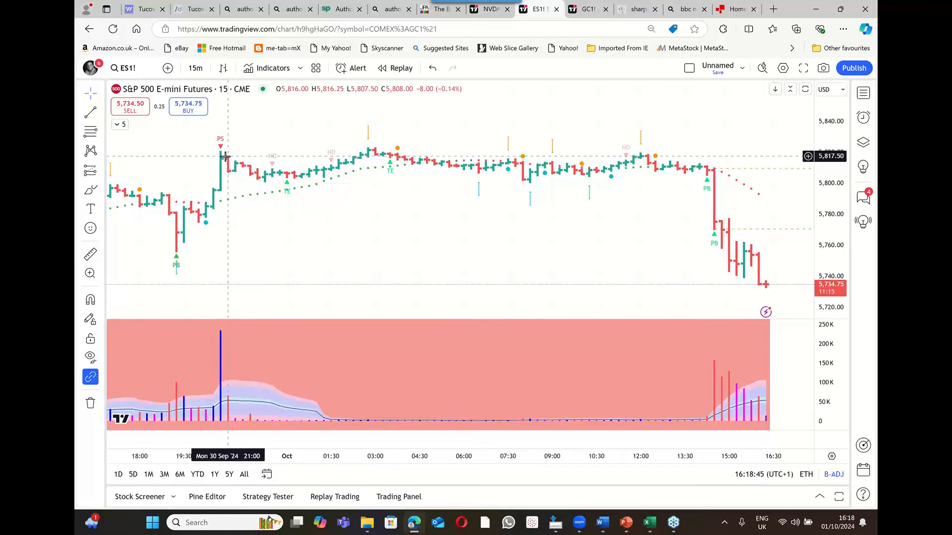
mouse_move(709, 235)
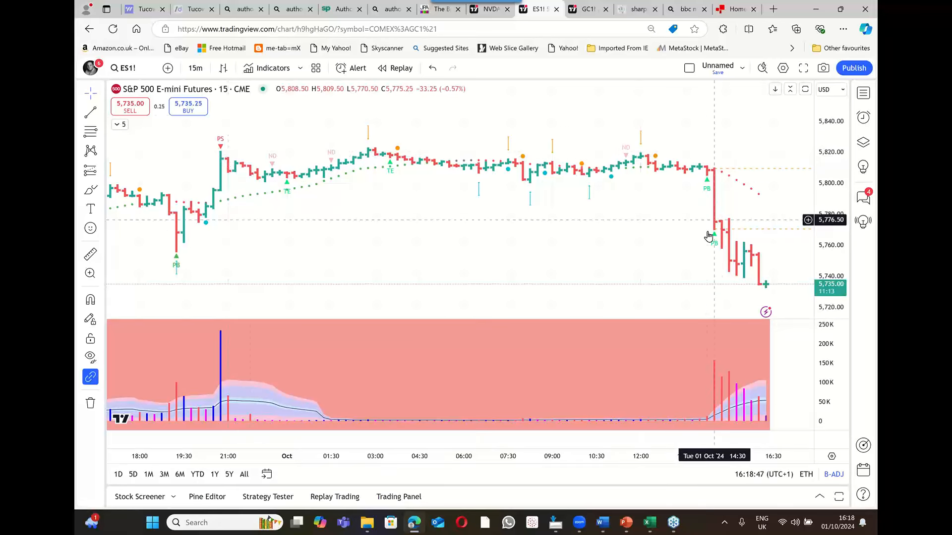
mouse_move(249, 216)
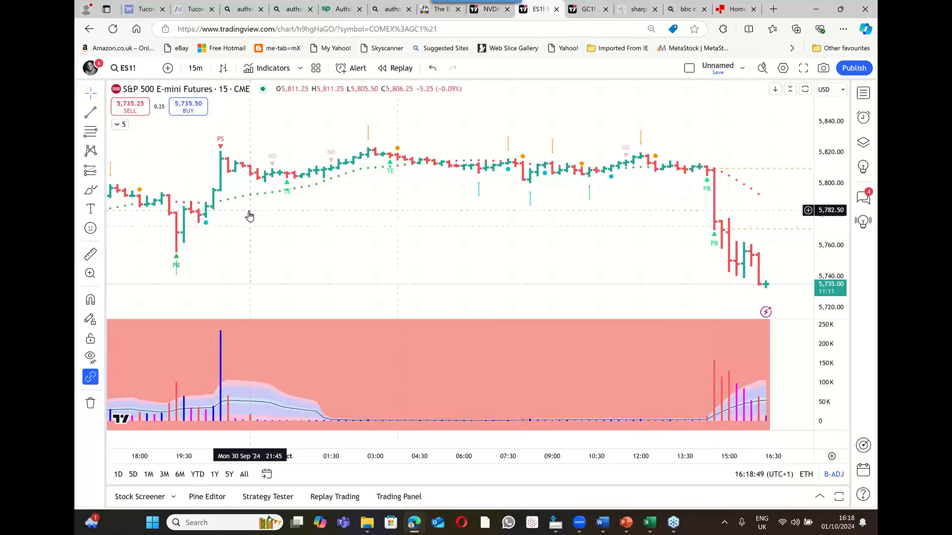
mouse_move(224, 192)
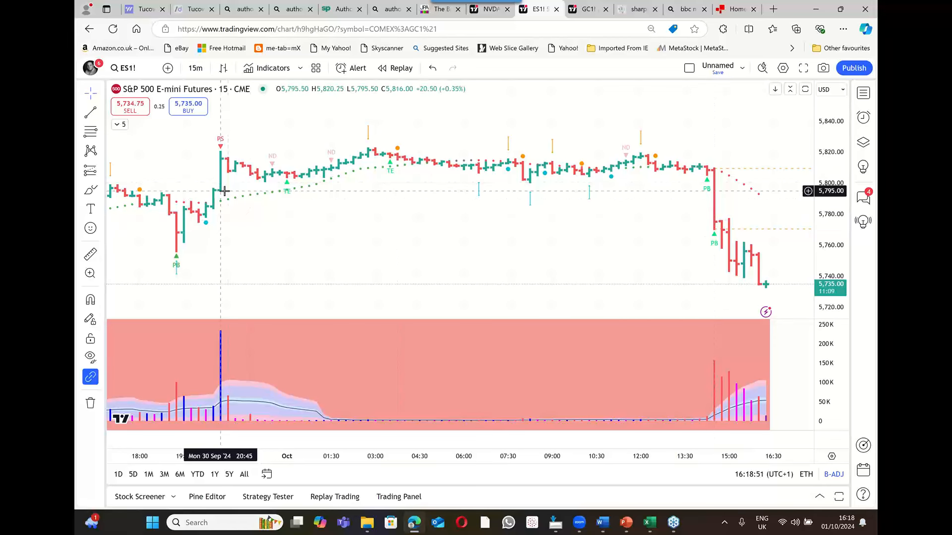
mouse_move(708, 146)
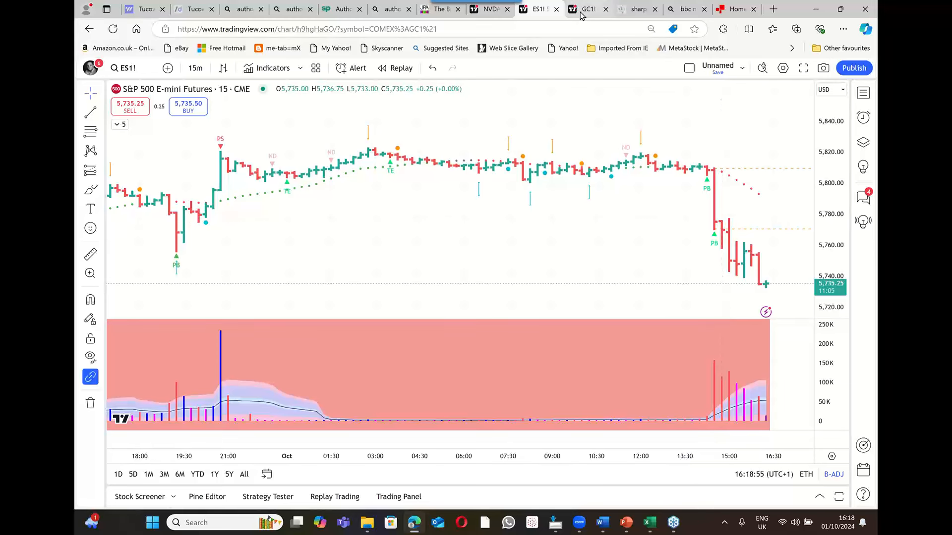
click(587, 8)
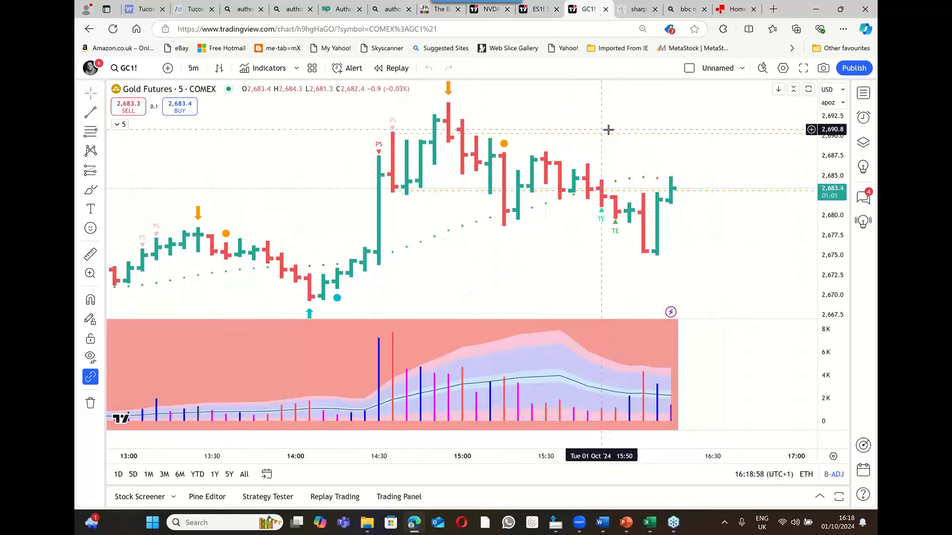
mouse_move(406, 193)
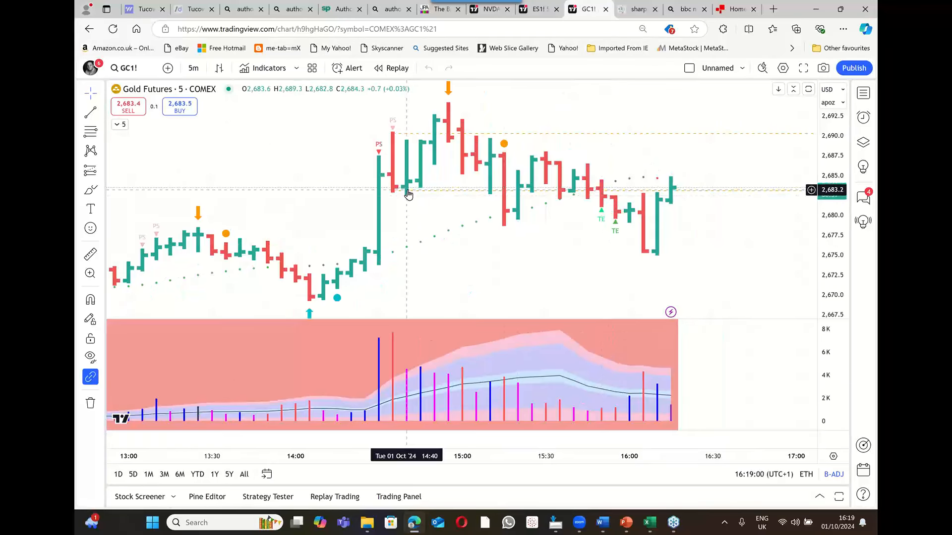
mouse_move(402, 159)
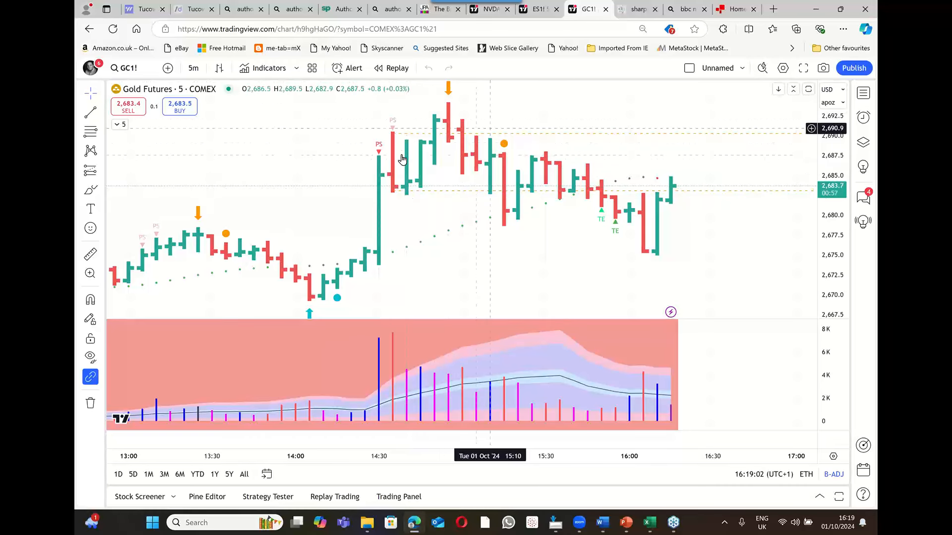
mouse_move(442, 117)
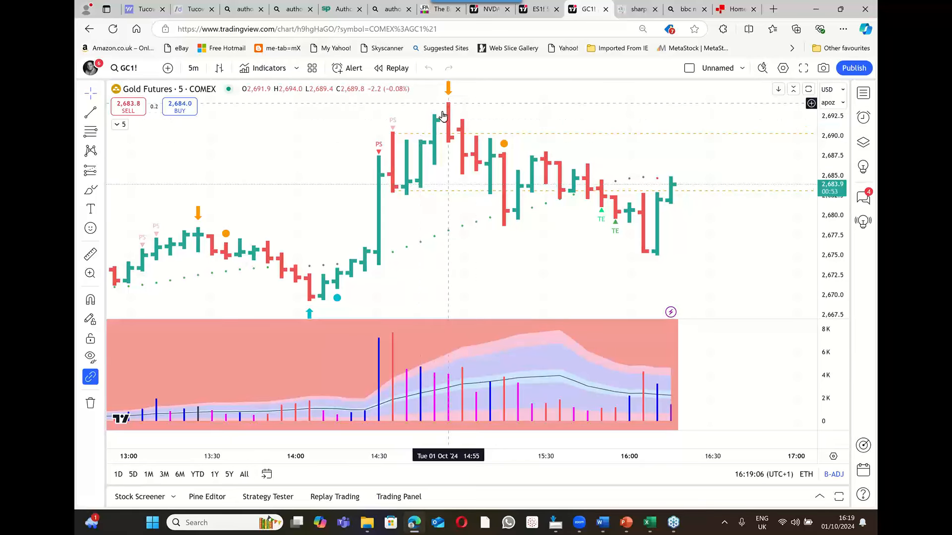
mouse_move(662, 185)
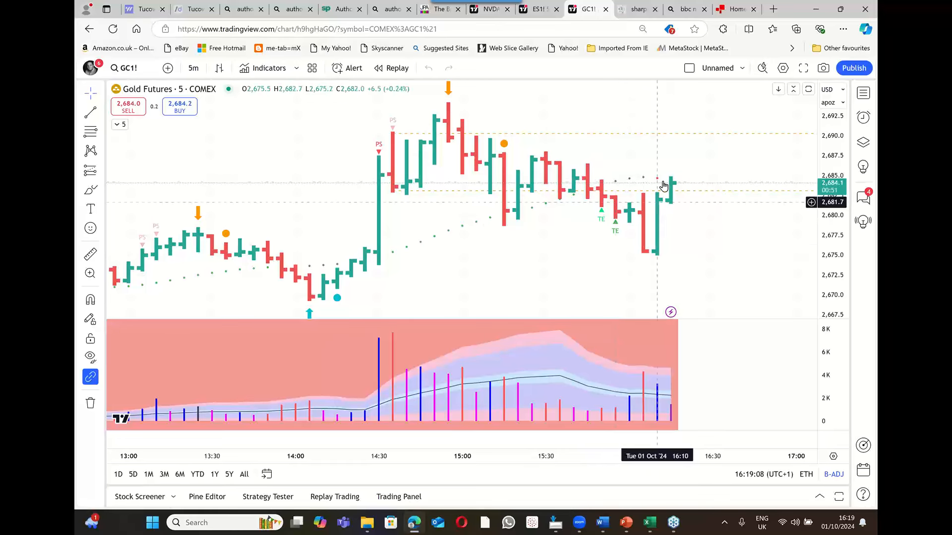
mouse_move(672, 213)
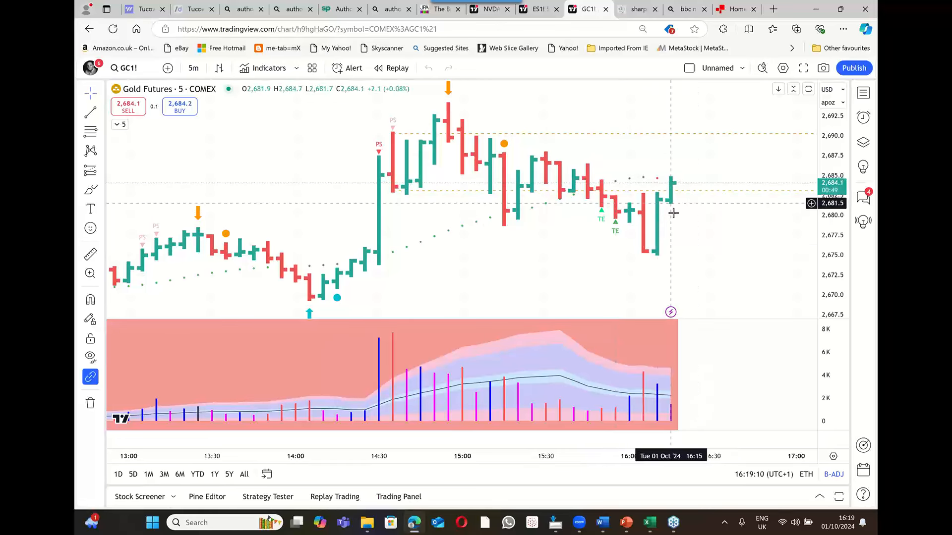
mouse_move(670, 229)
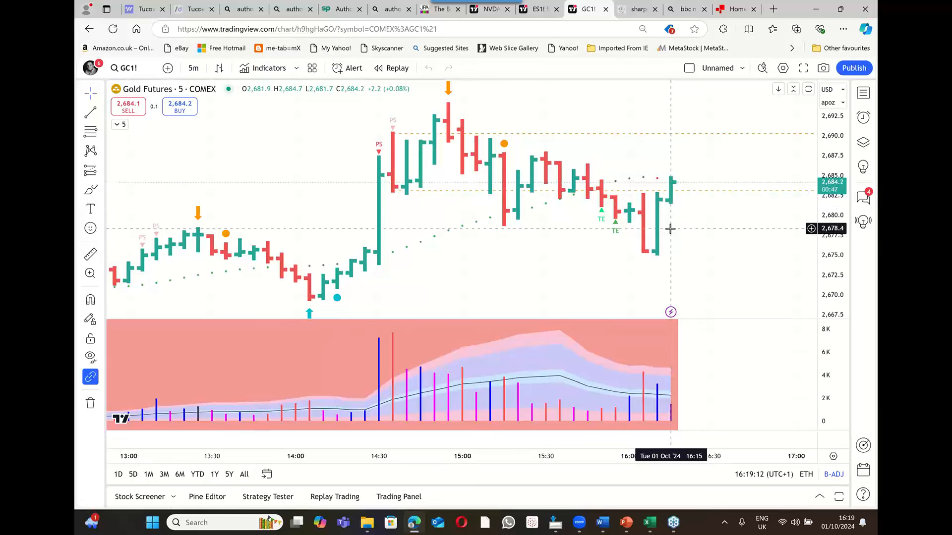
mouse_move(727, 161)
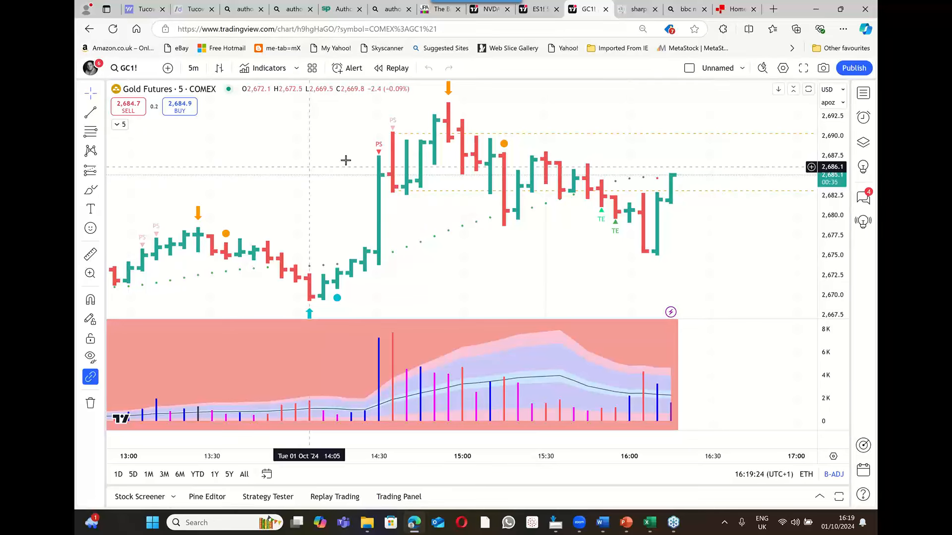
mouse_move(600, 196)
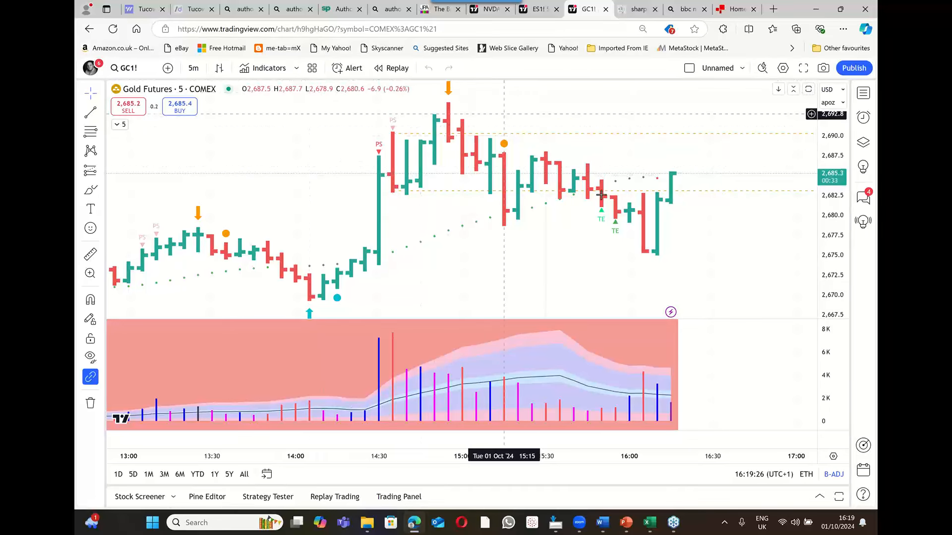
mouse_move(659, 258)
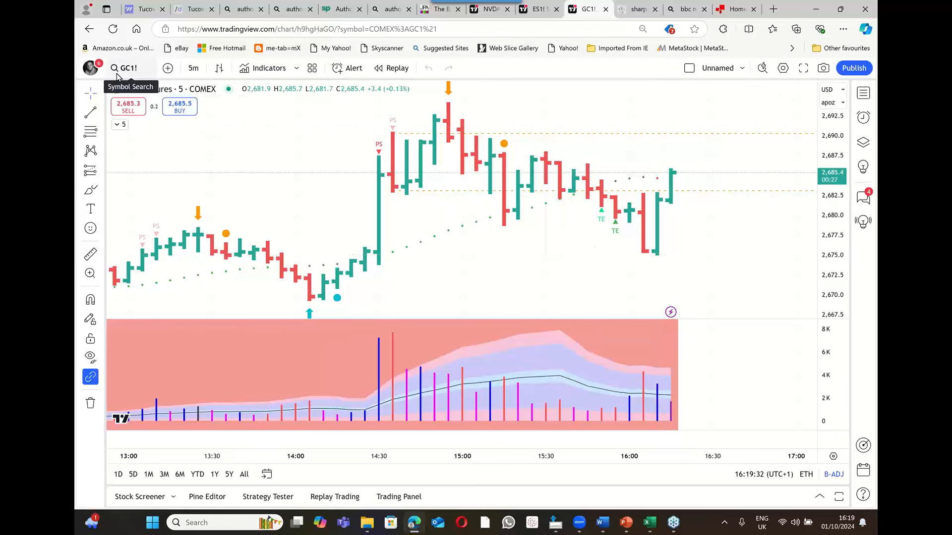
click(125, 67)
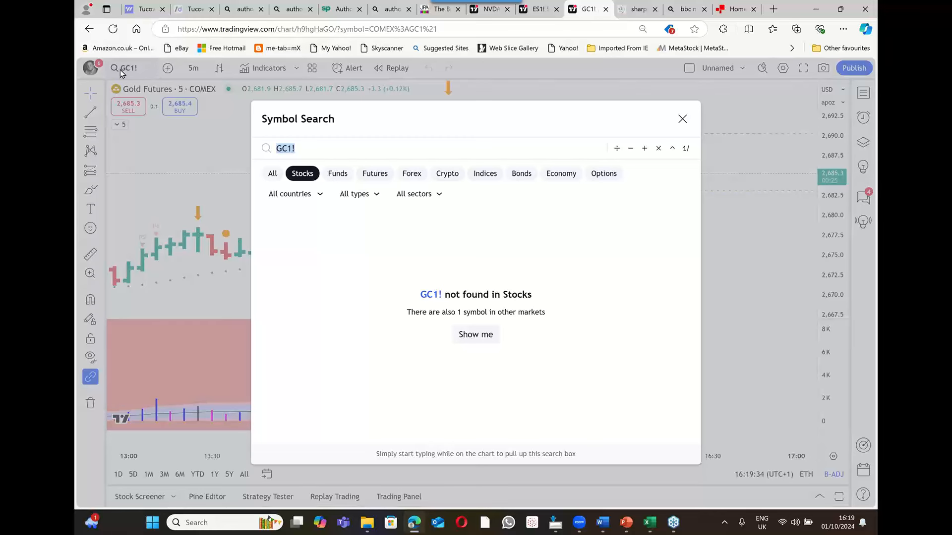
mouse_move(557, 79)
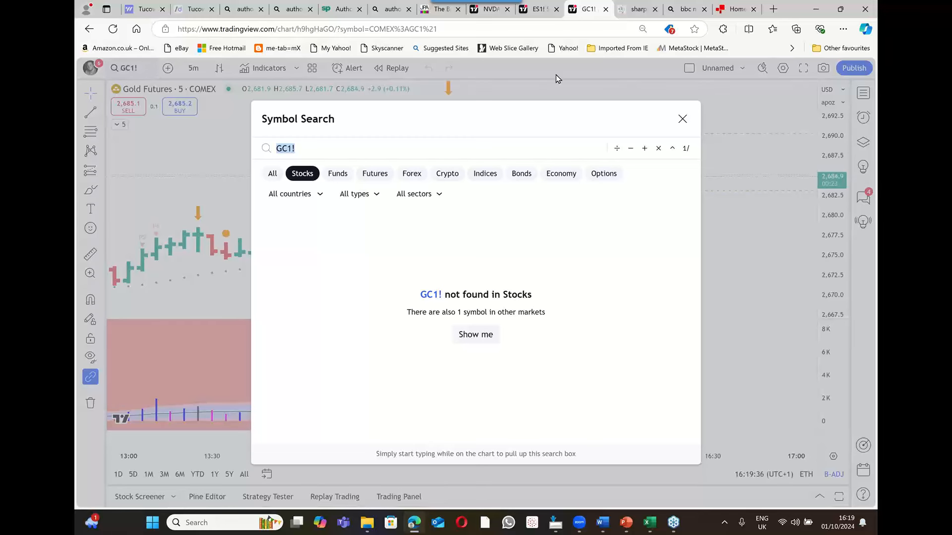
click(682, 118)
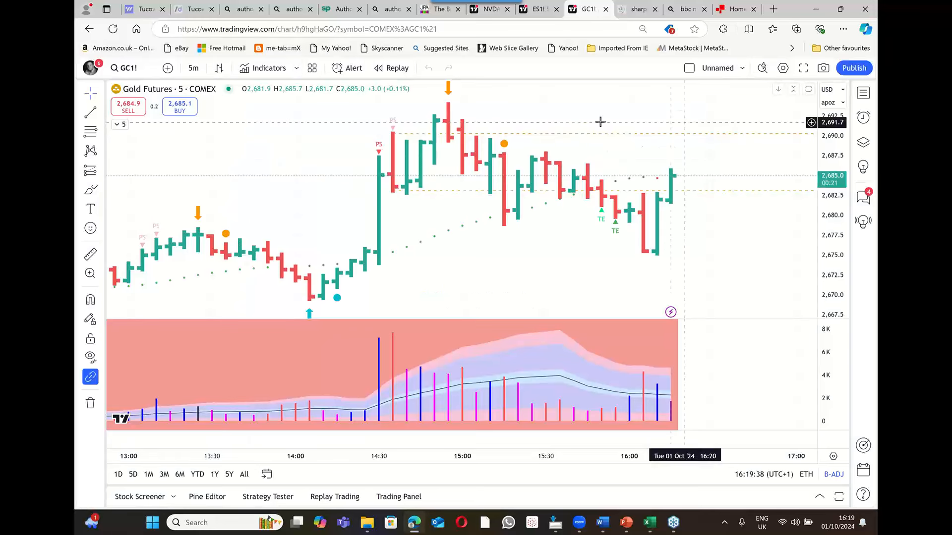
click(89, 68)
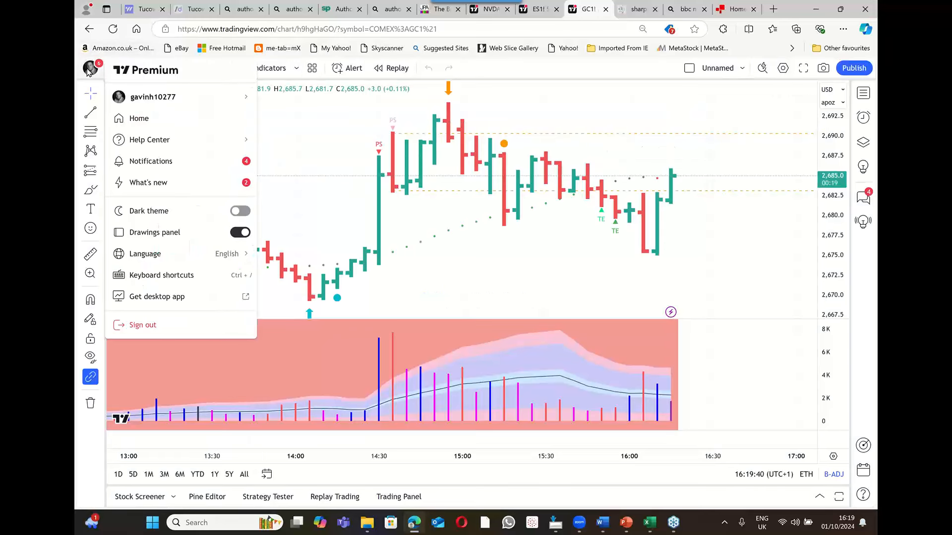
click(152, 97)
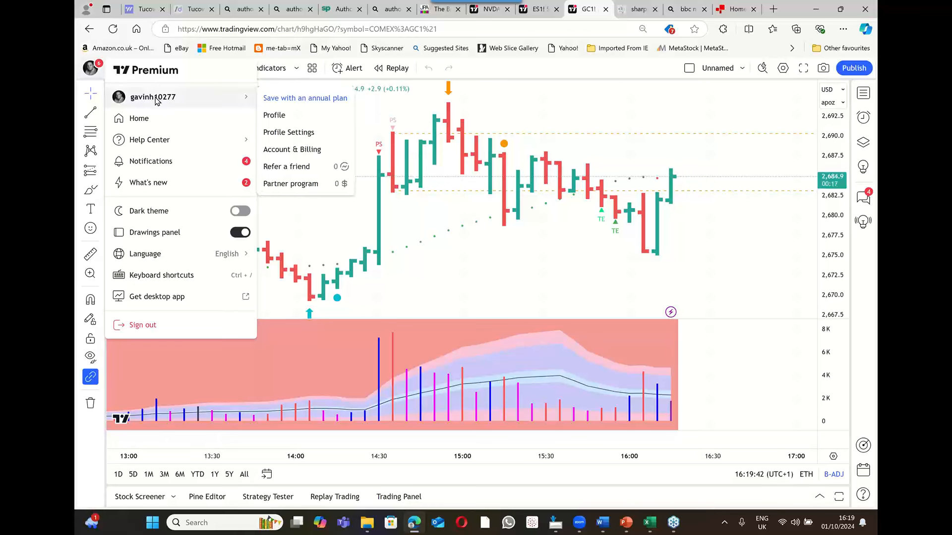
mouse_move(172, 106)
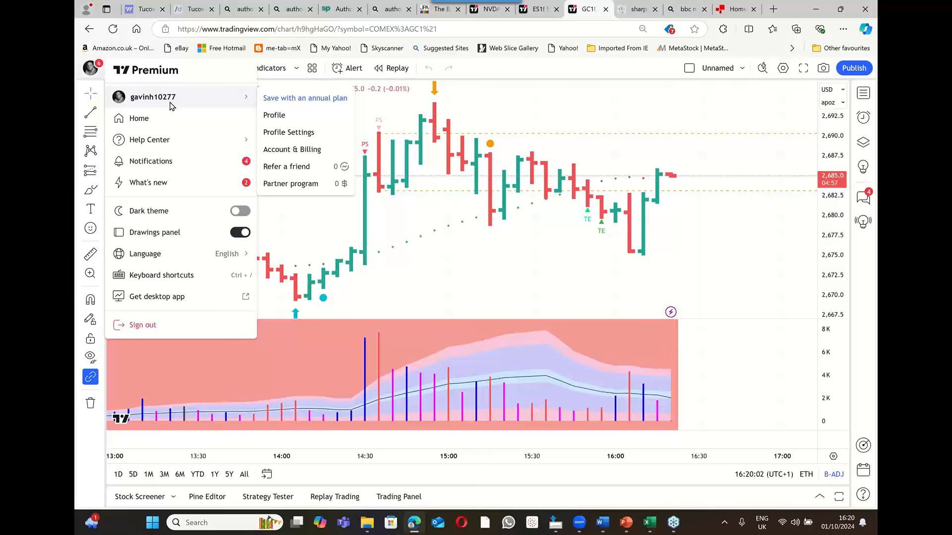
mouse_move(177, 97)
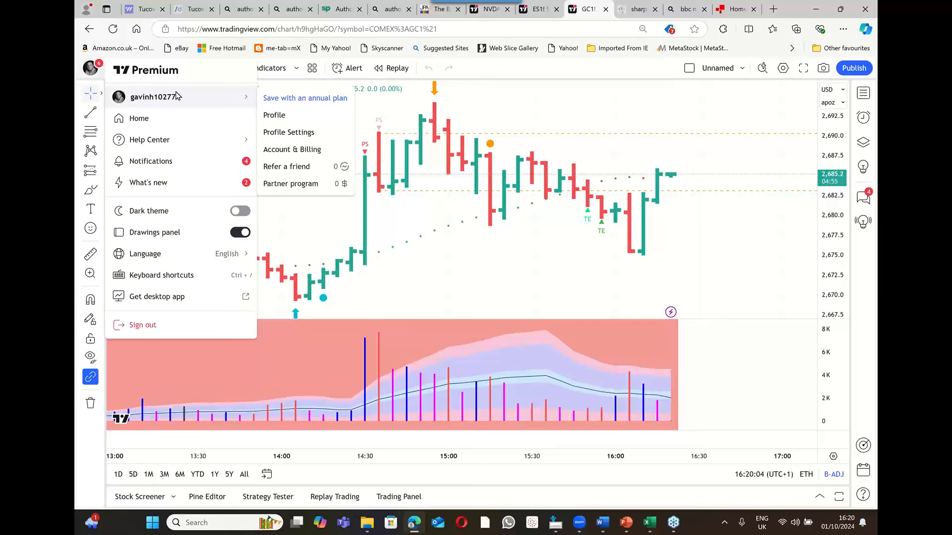
mouse_move(219, 90)
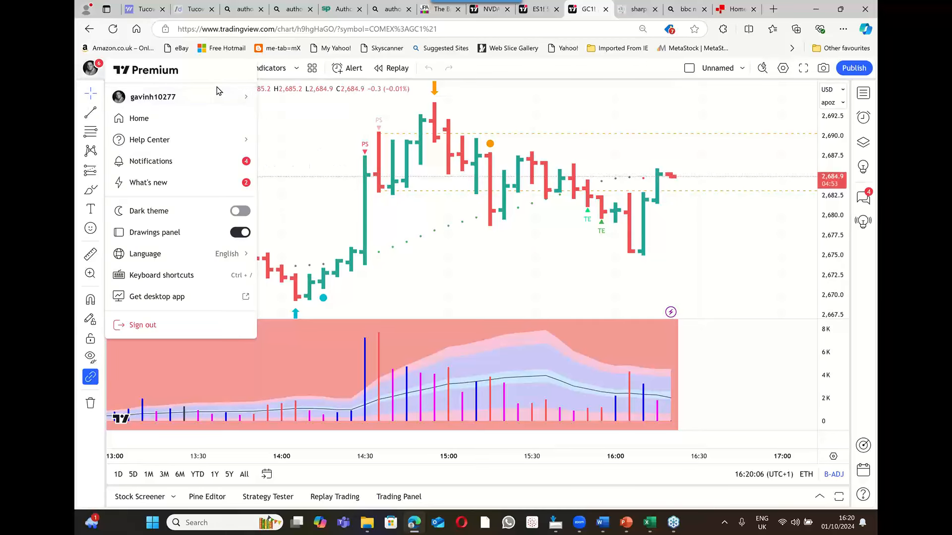
click(152, 97)
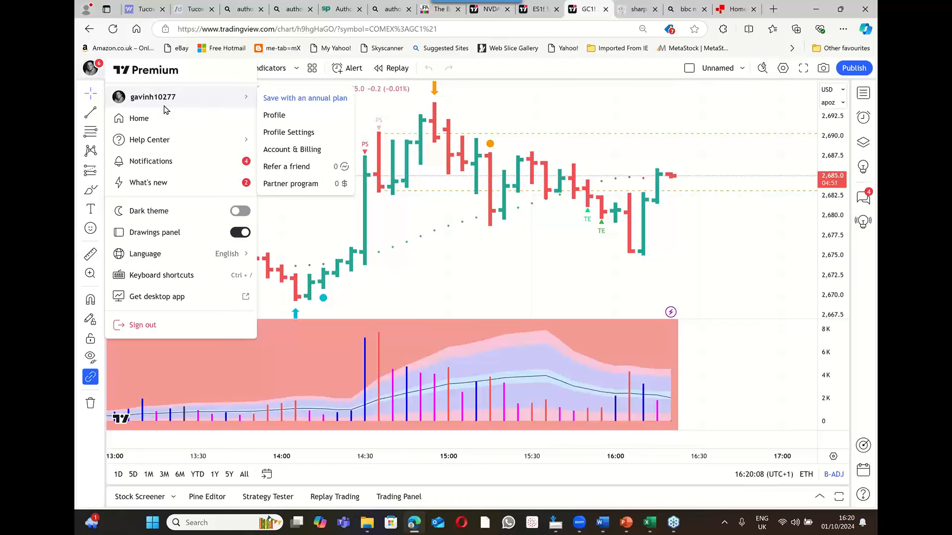
mouse_move(165, 106)
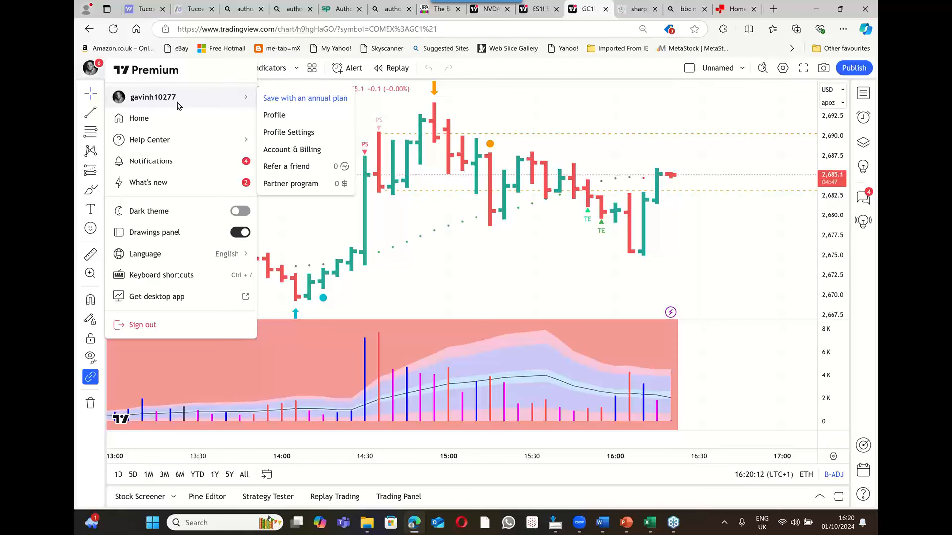
click(541, 104)
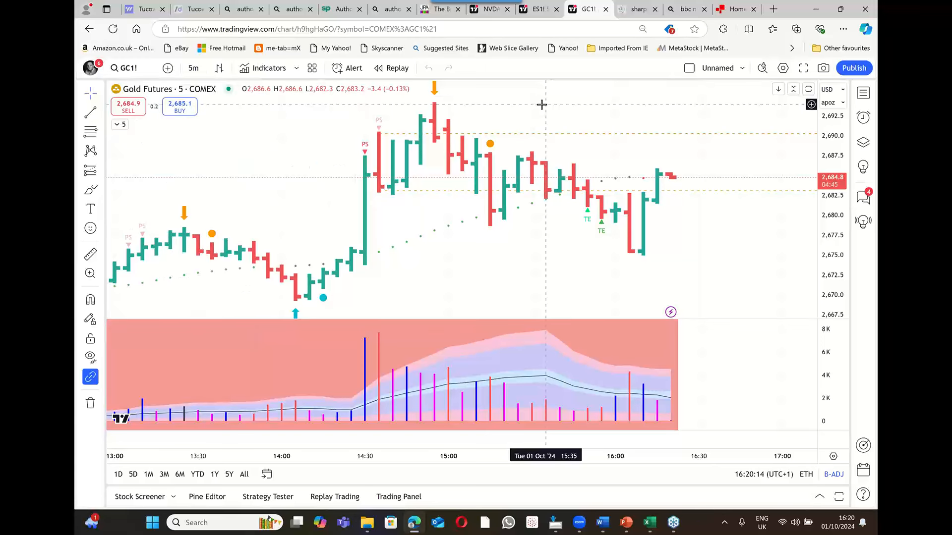
mouse_move(517, 102)
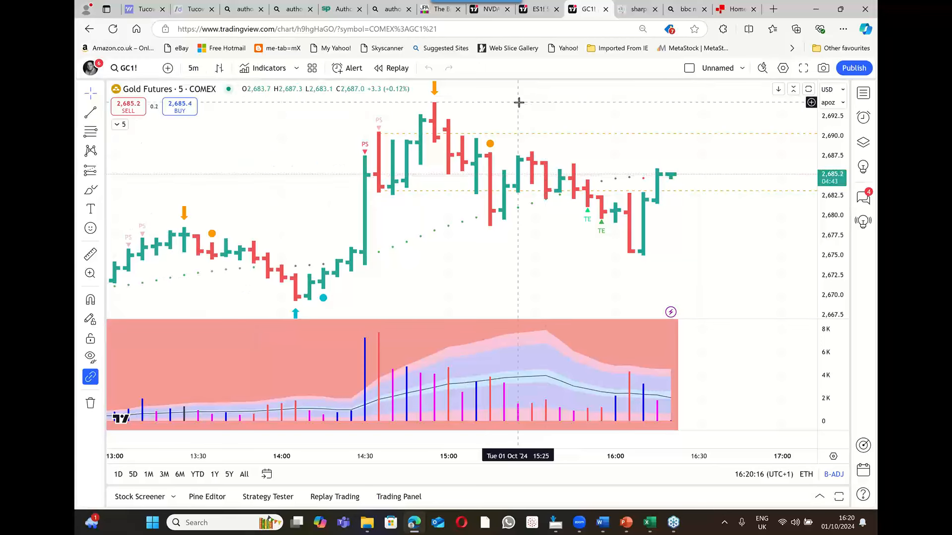
mouse_move(476, 111)
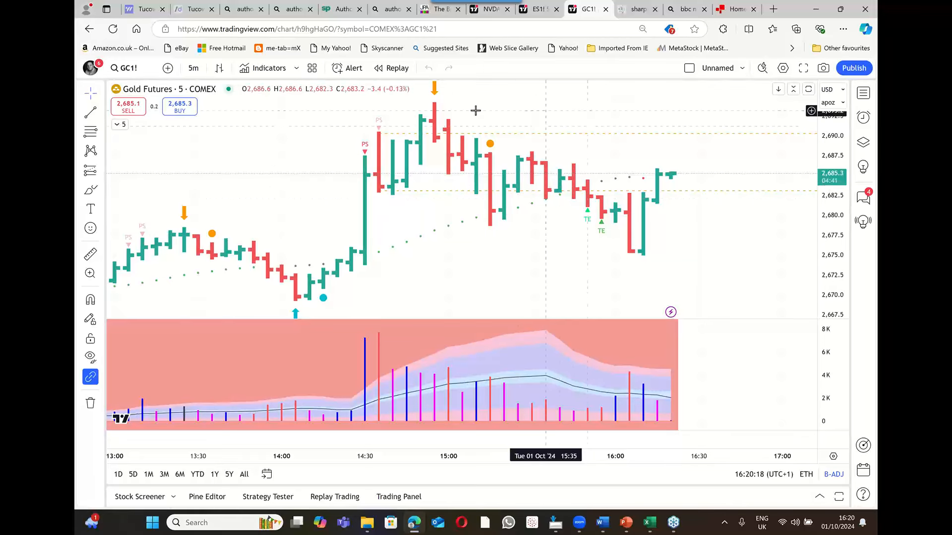
mouse_move(530, 150)
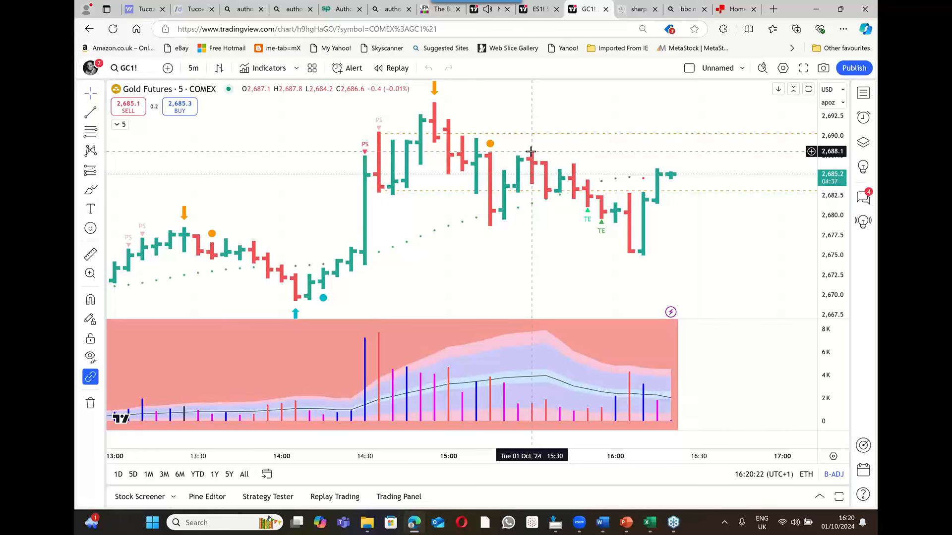
Switch to the ES1! tab to review the E-mini 15-minute VSA signals
click(534, 9)
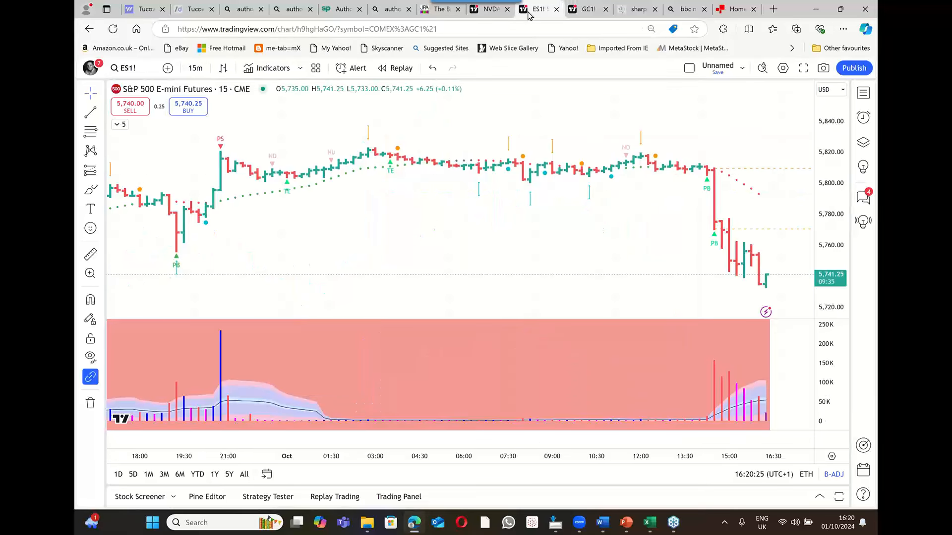
mouse_move(760, 277)
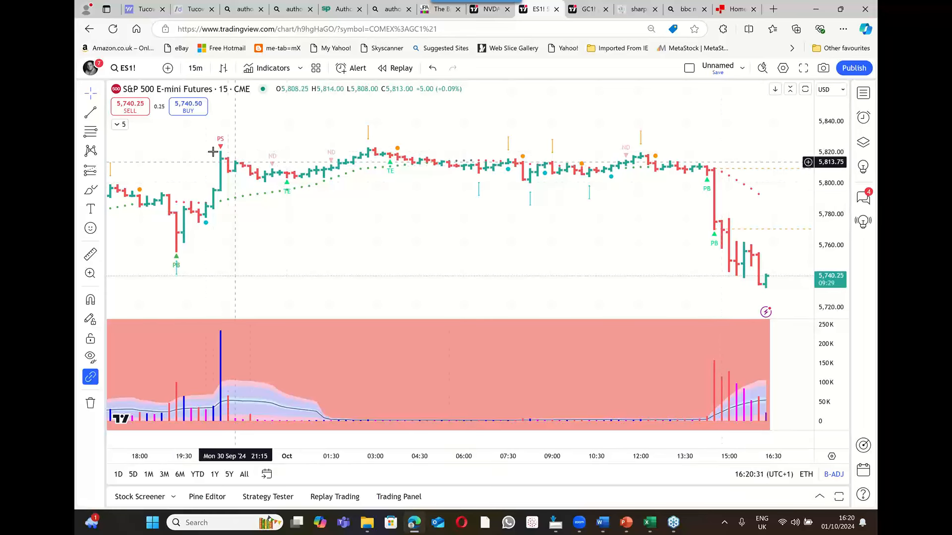
mouse_move(231, 157)
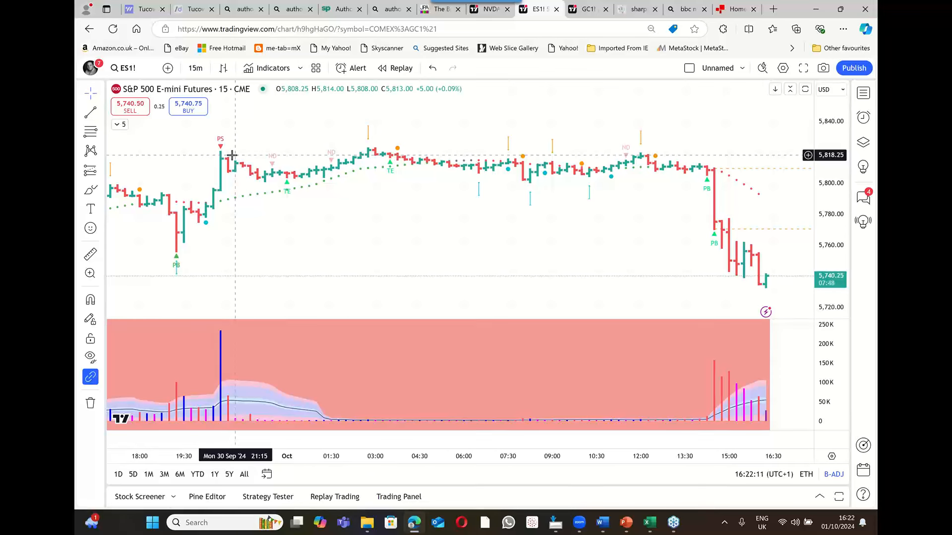
mouse_move(213, 99)
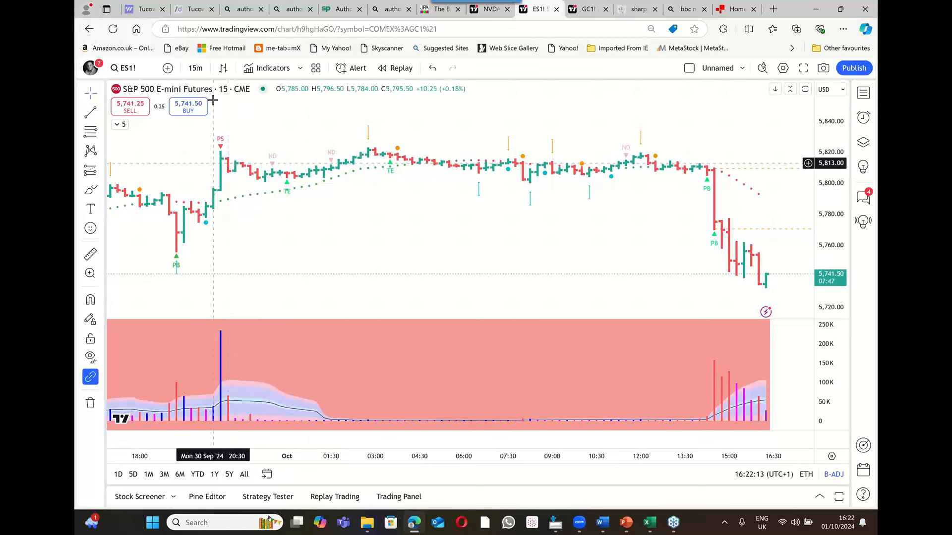
mouse_move(557, 114)
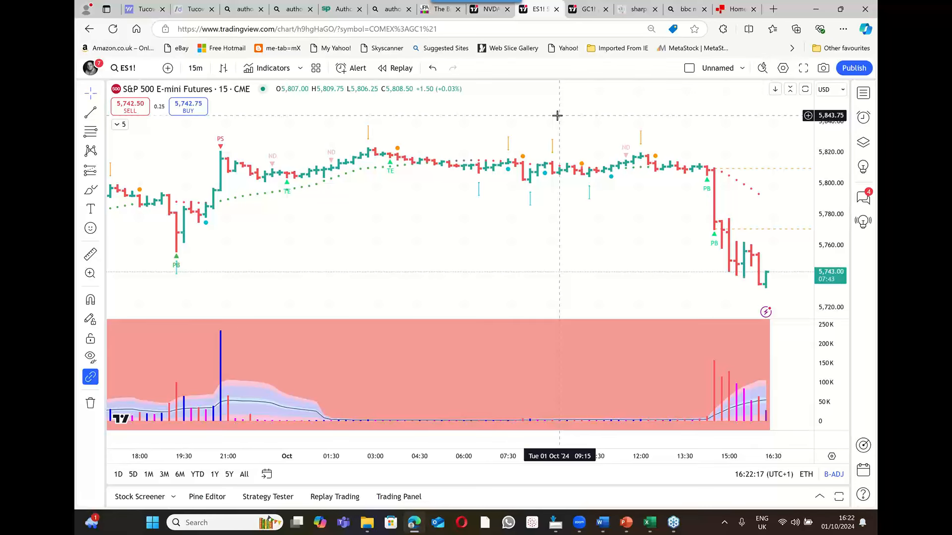
mouse_move(763, 272)
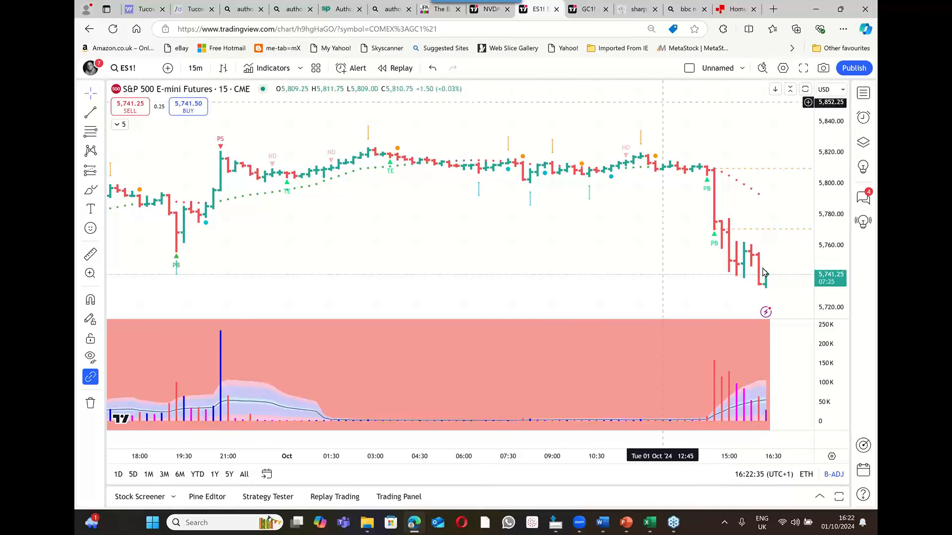
click(306, 28)
text(https://www.volumespreadanalysis.com)
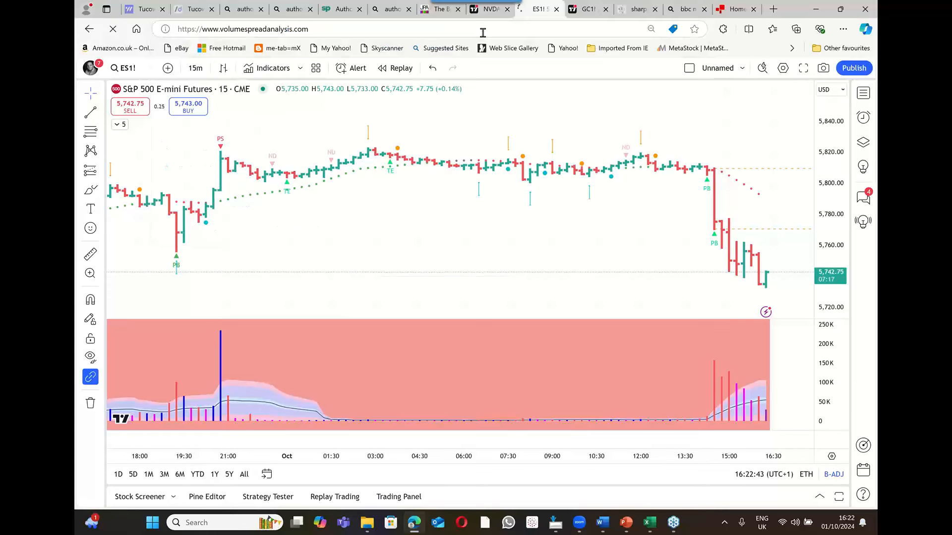
Browse the Volume Spread Analysis home page: introduction, excerpt video and BP chart example
click(540, 8)
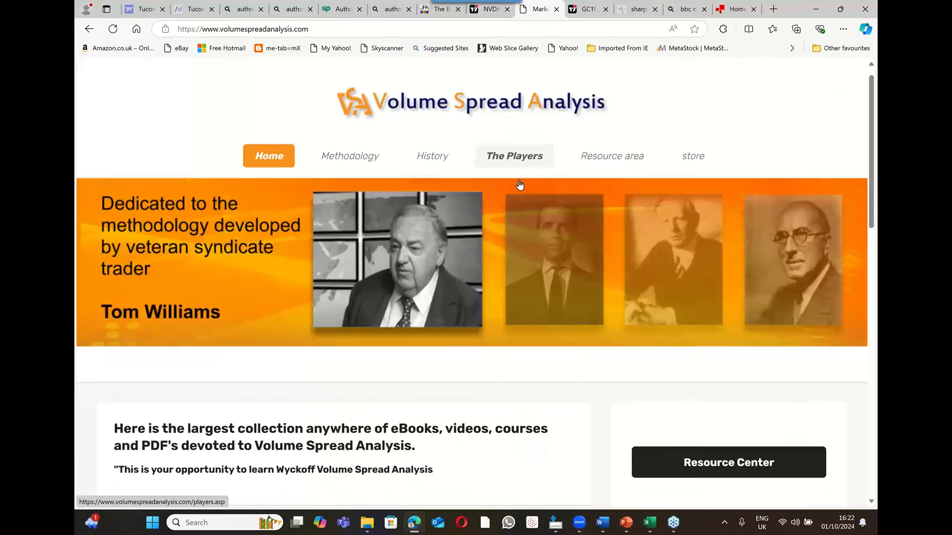
scroll(down, 3)
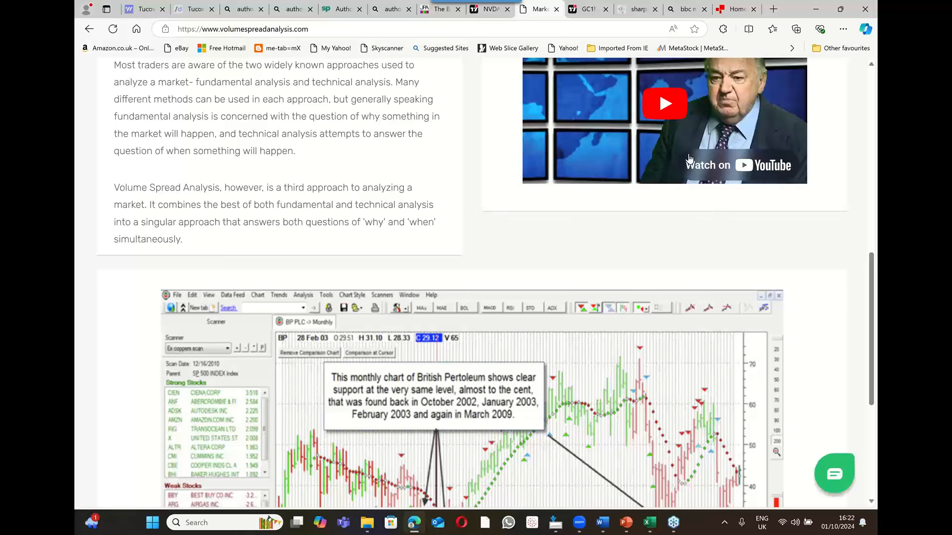
mouse_move(732, 100)
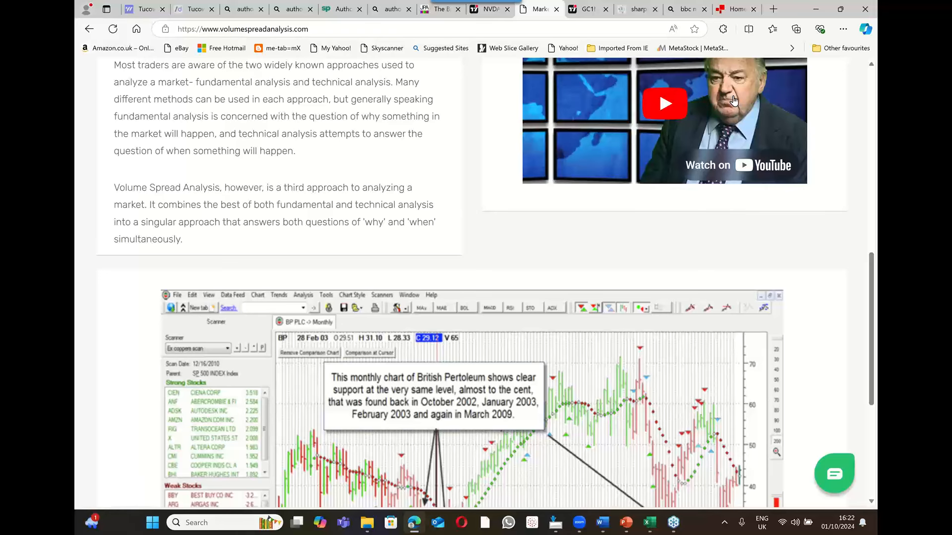
scroll(up, 3)
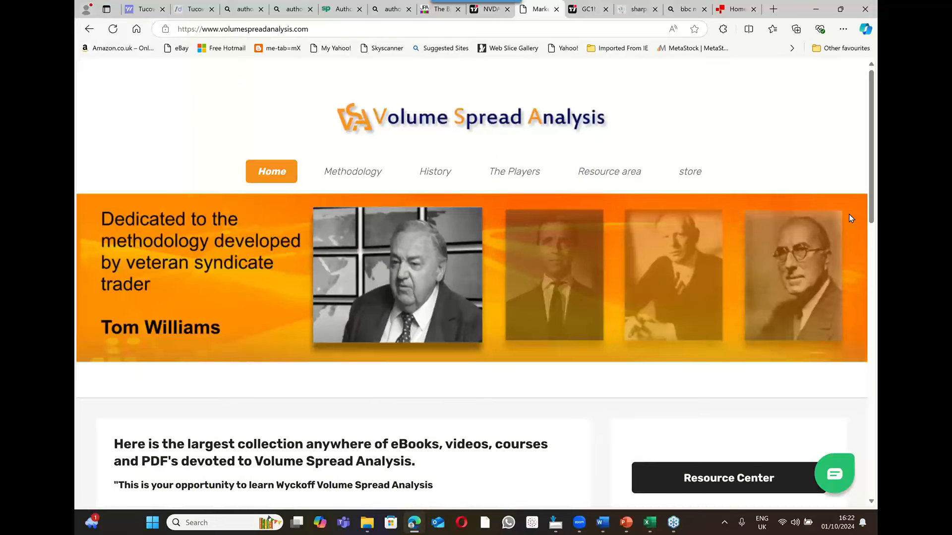
scroll(down, 3)
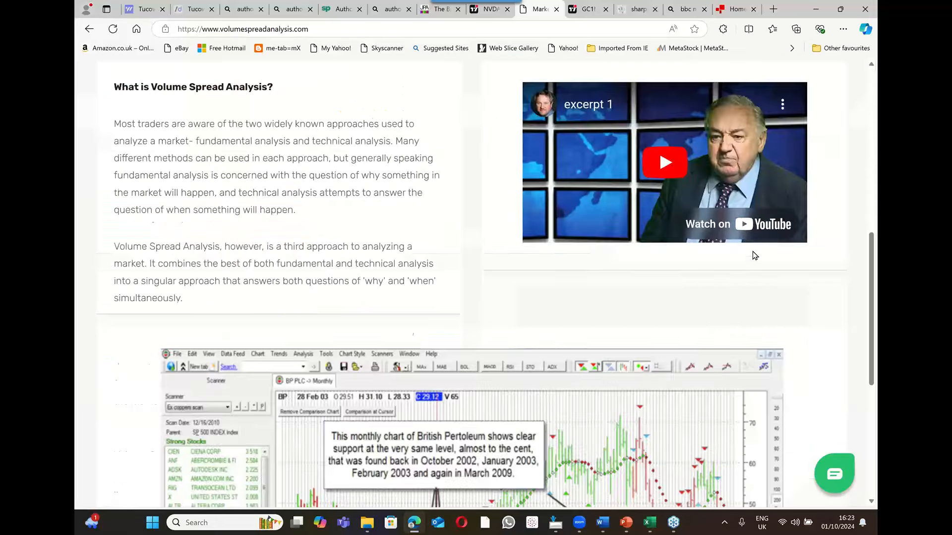
scroll(down, 3)
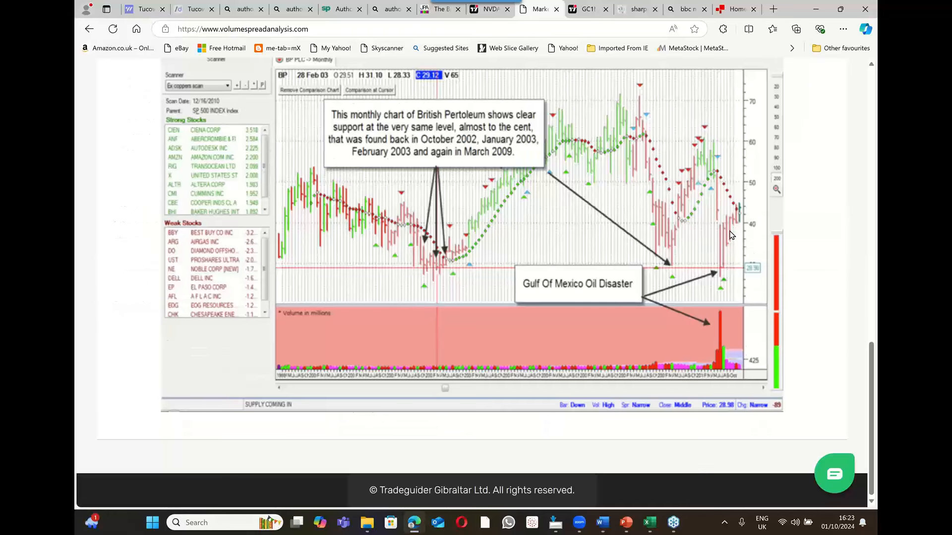
mouse_move(727, 289)
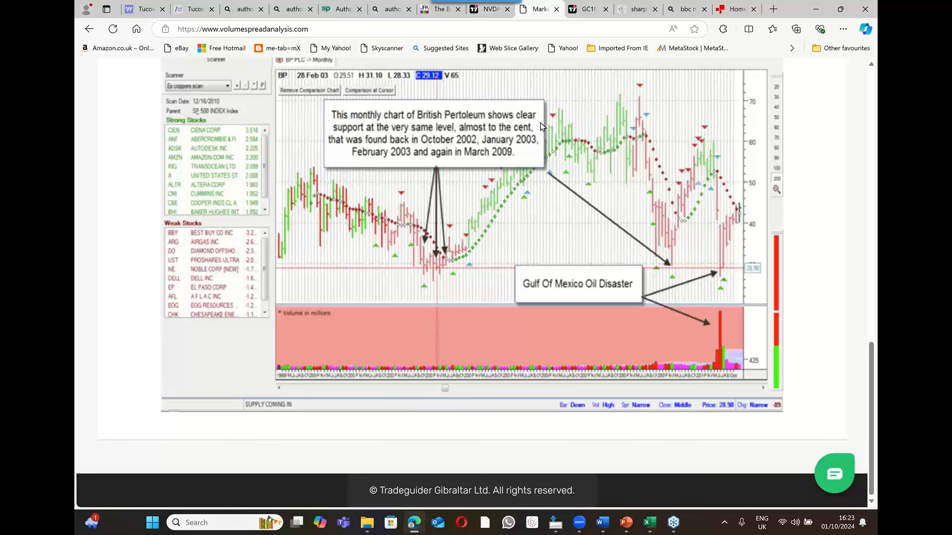
scroll(up, 3)
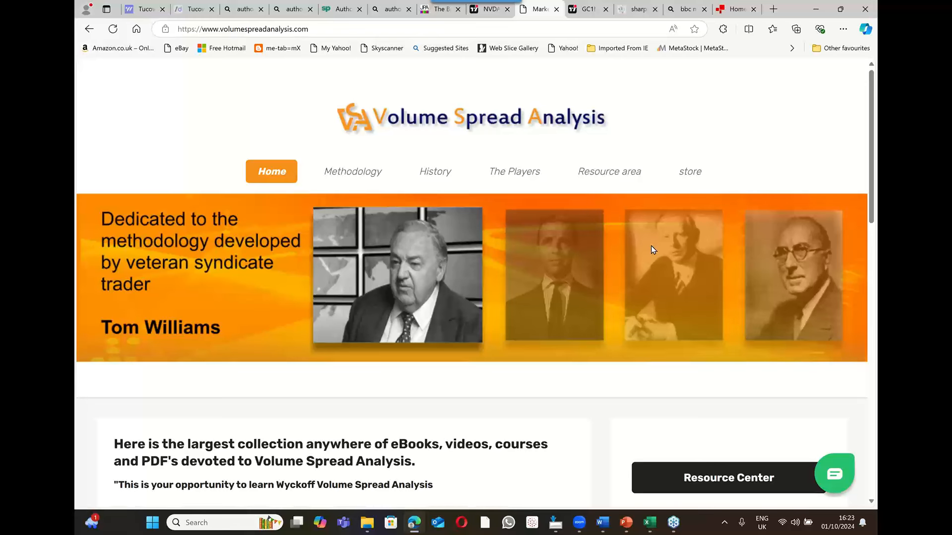
scroll(down, 3)
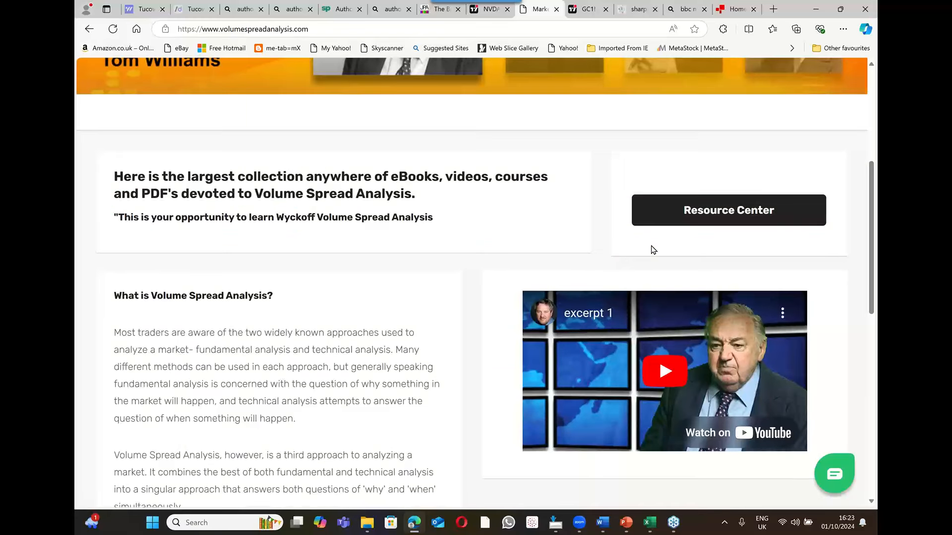
mouse_move(664, 371)
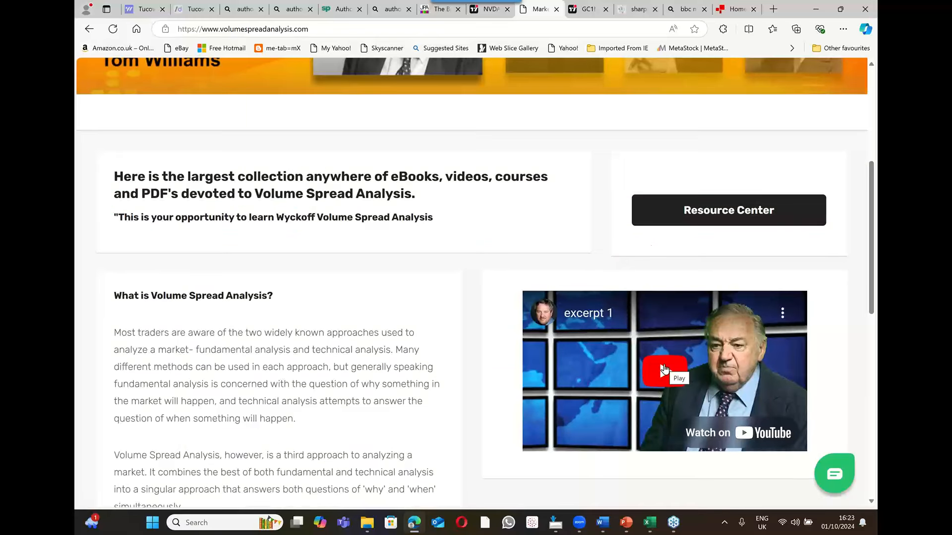
mouse_move(661, 373)
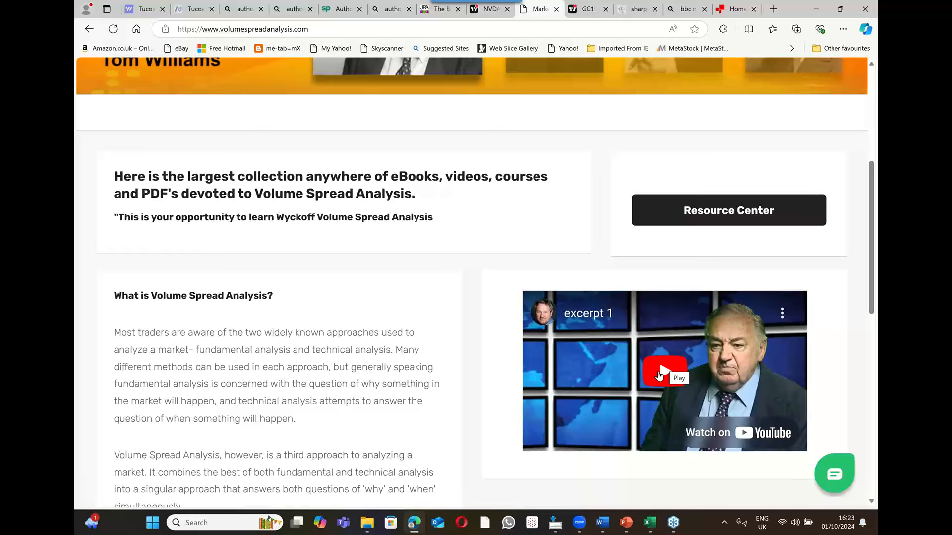
Start the 1:59 'excerpt 1' YouTube video
click(664, 371)
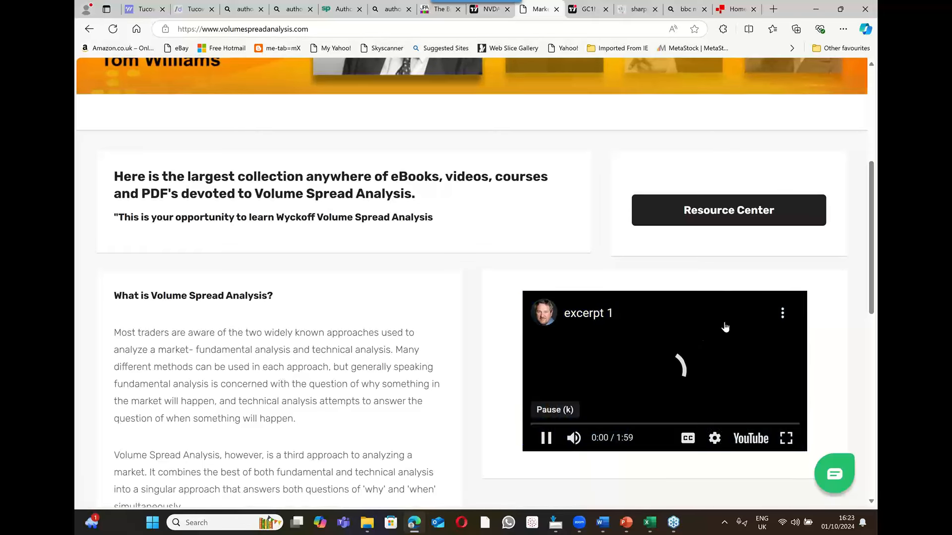
After the video, show the BP monthly chart with the Gulf Of Mexico Oil Disaster callout
click(785, 438)
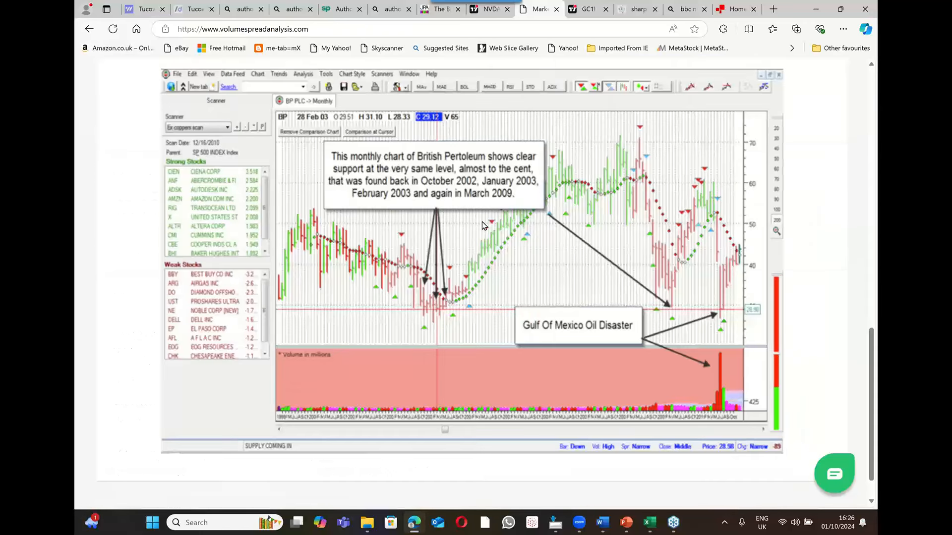
scroll(down, 3)
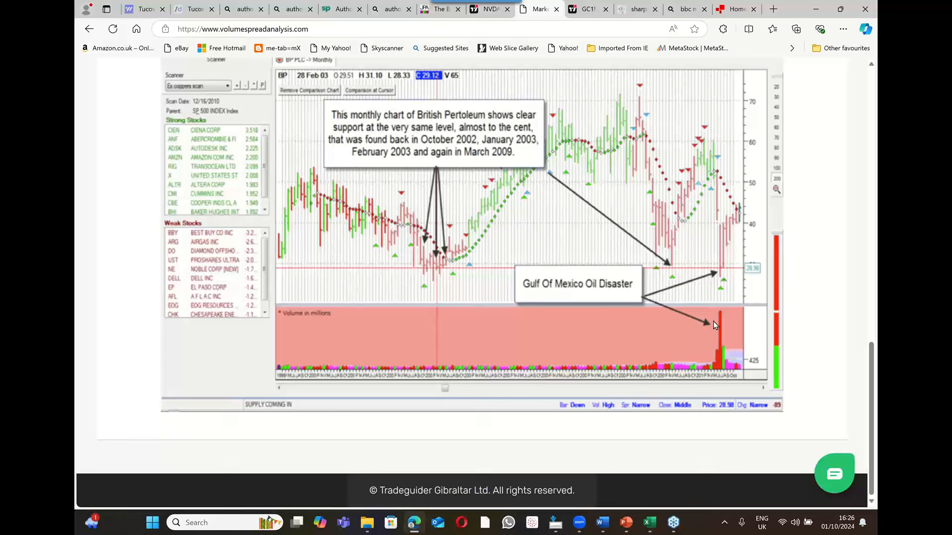
mouse_move(713, 279)
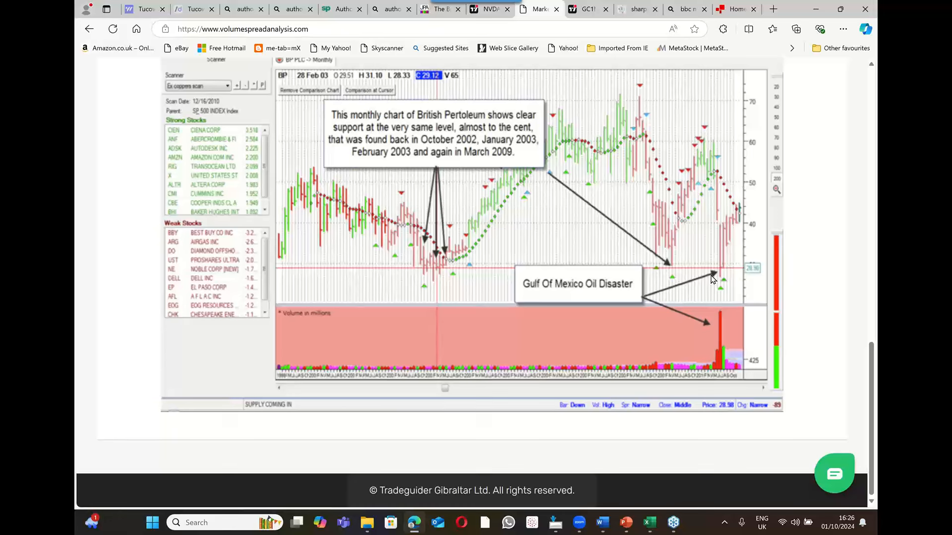
mouse_move(722, 273)
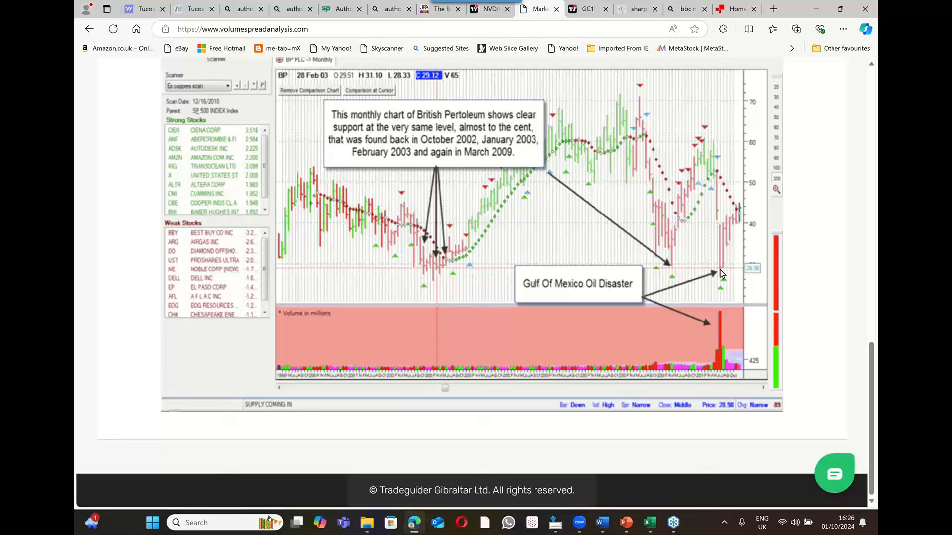
mouse_move(743, 206)
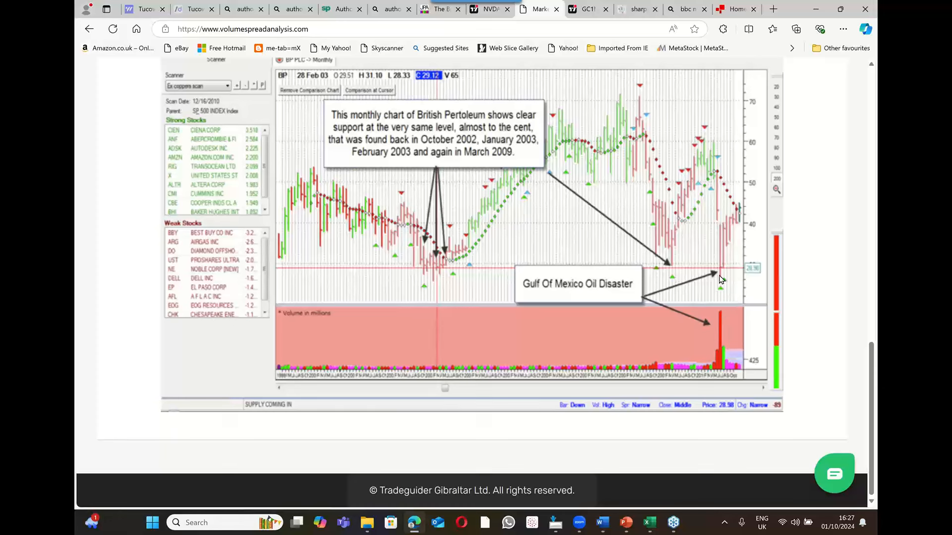
mouse_move(435, 274)
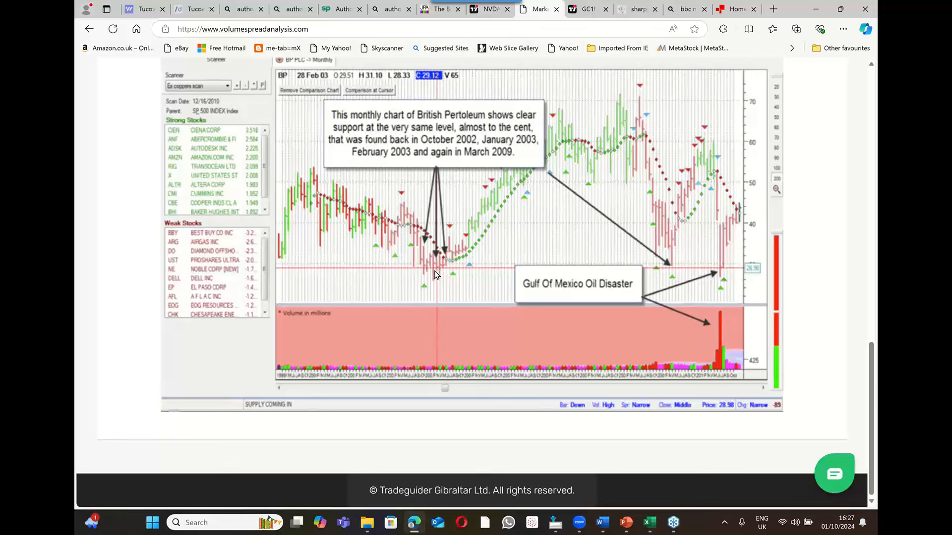
mouse_move(725, 274)
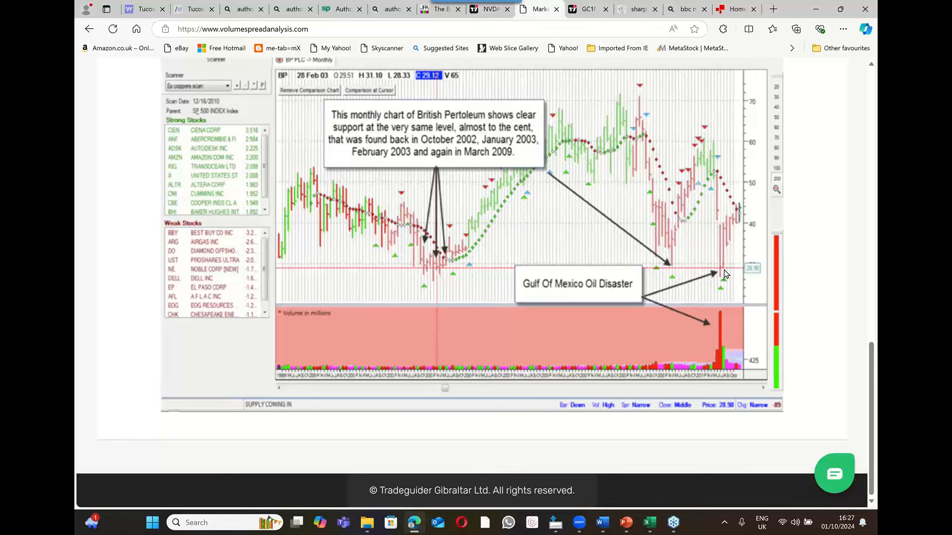
mouse_move(736, 153)
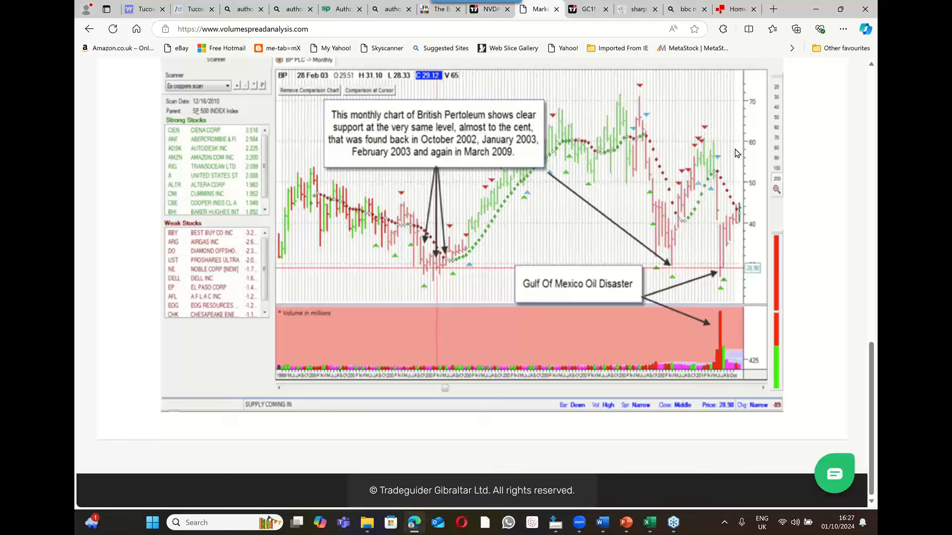
mouse_move(679, 229)
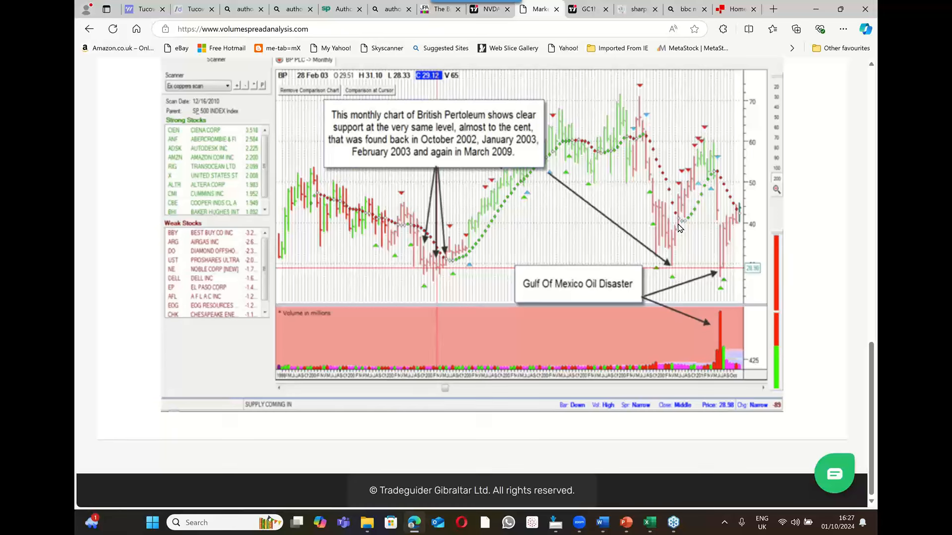
mouse_move(695, 30)
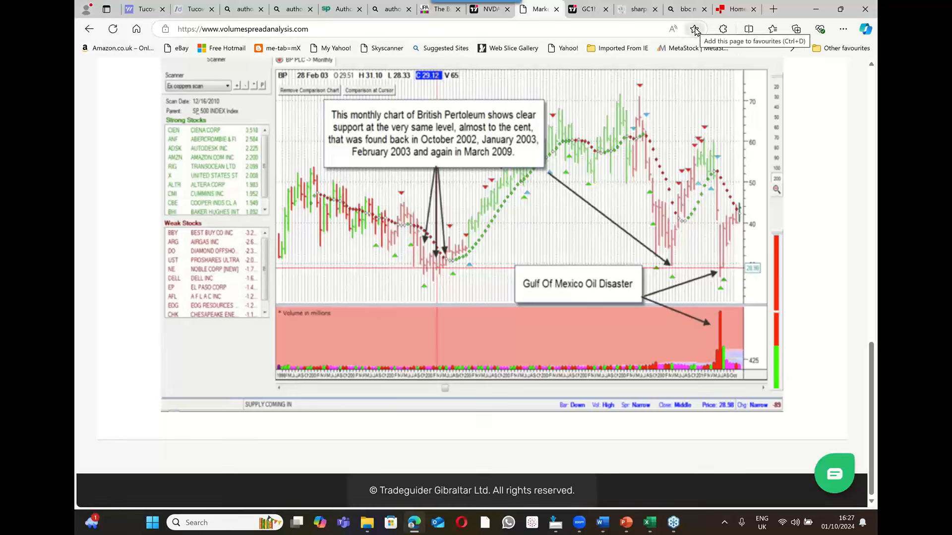
mouse_move(716, 39)
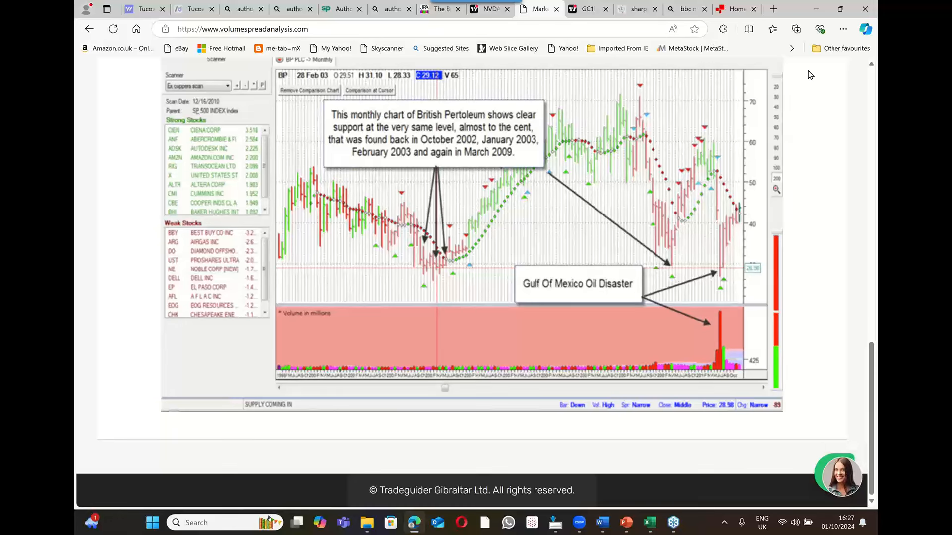
click(838, 475)
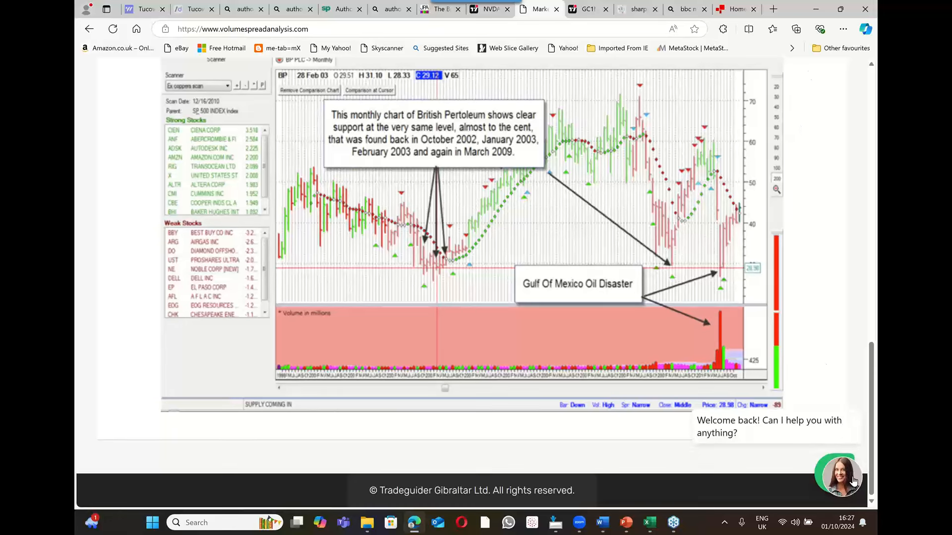
click(838, 476)
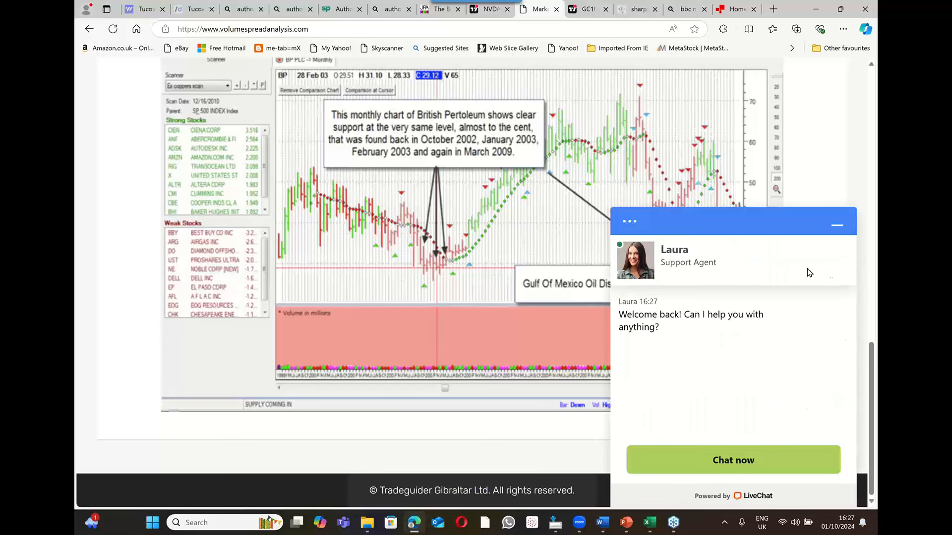
mouse_move(780, 239)
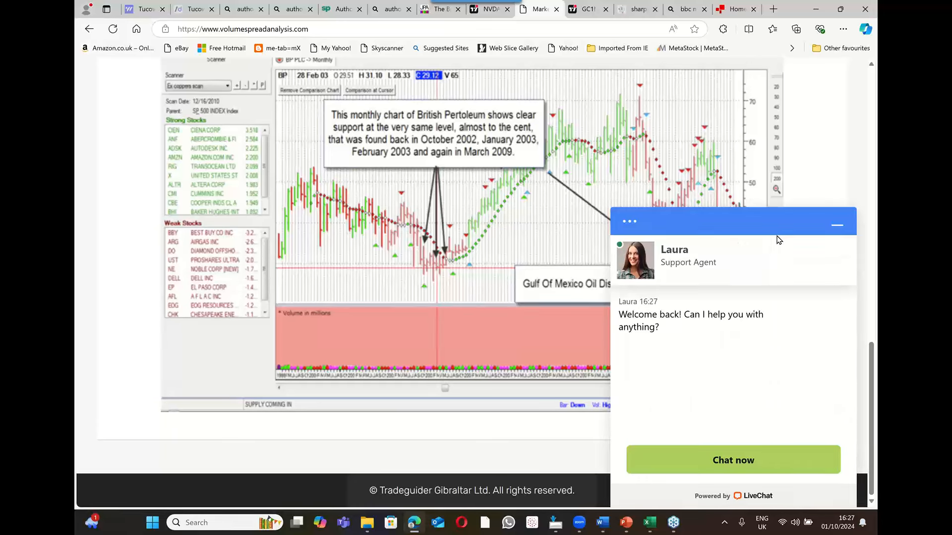
mouse_move(819, 279)
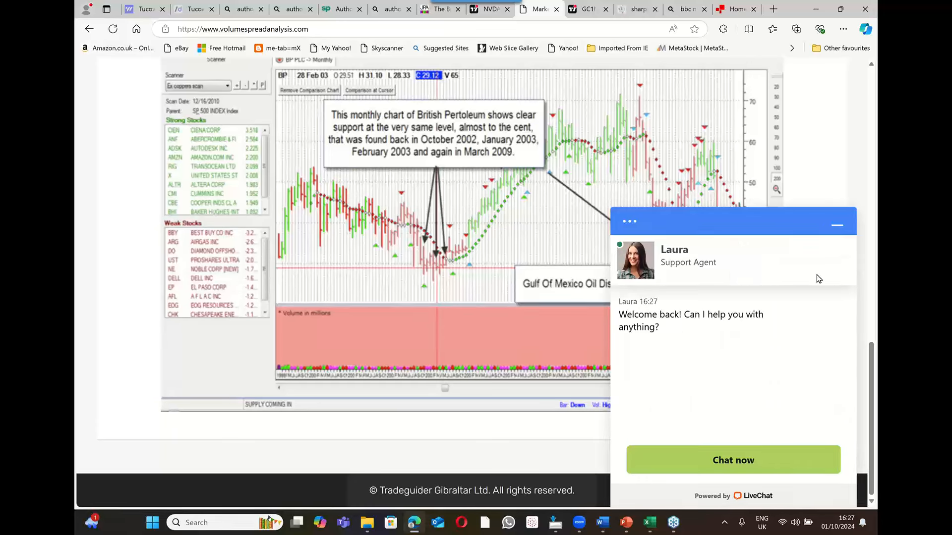
mouse_move(843, 254)
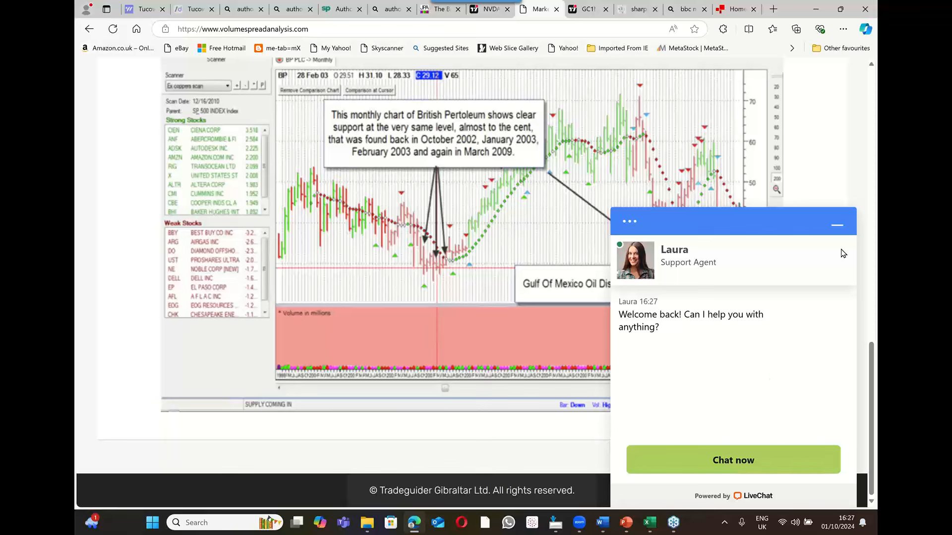
click(838, 225)
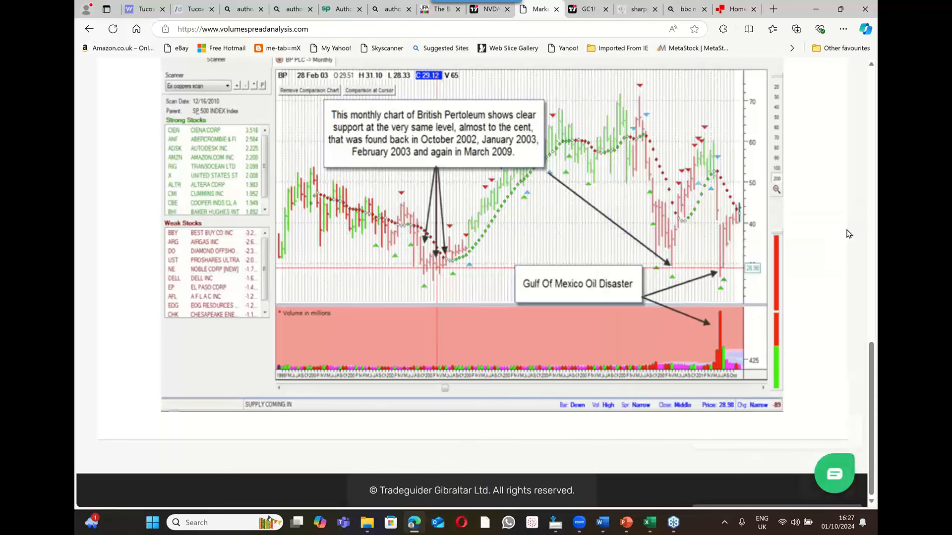
Bring up the 'Welcome back! Can I help you with anything?' live chat greeting
click(834, 473)
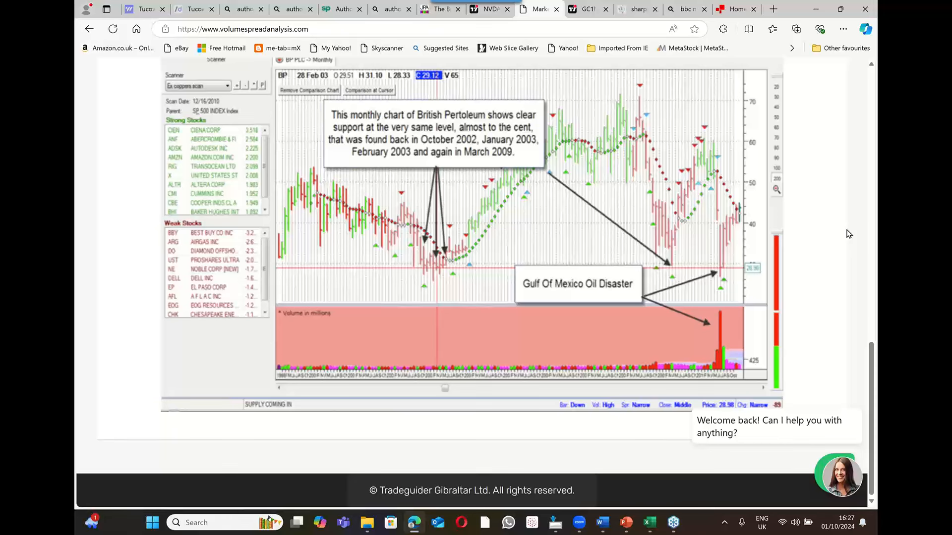
mouse_move(853, 248)
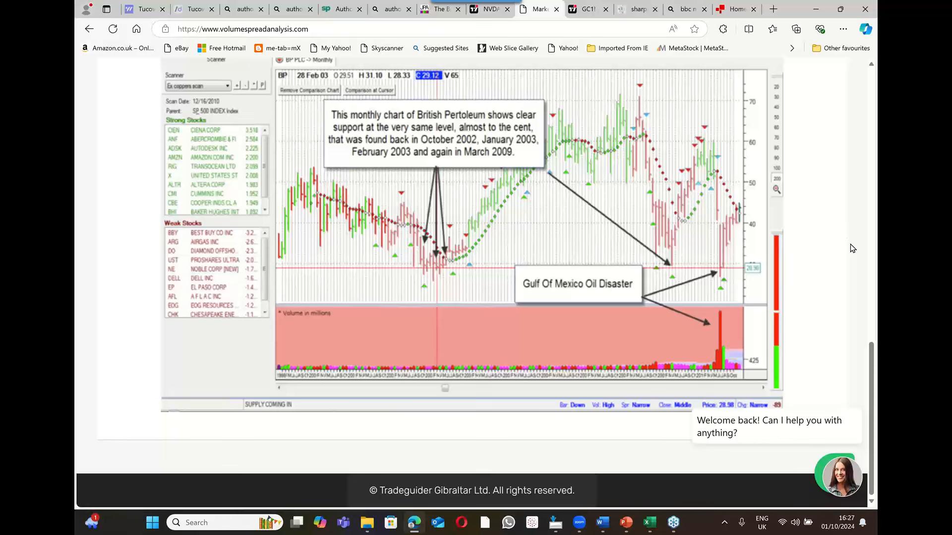
mouse_move(850, 251)
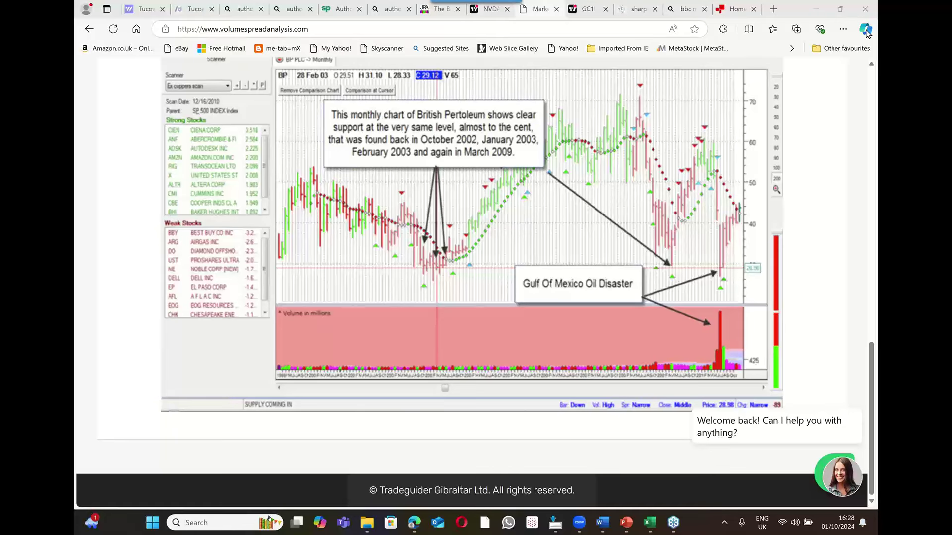
mouse_move(750, 132)
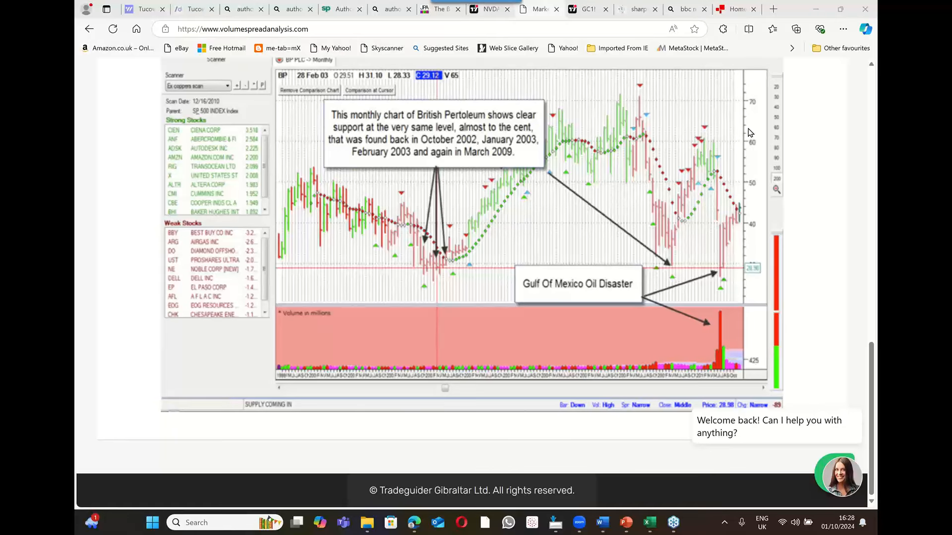